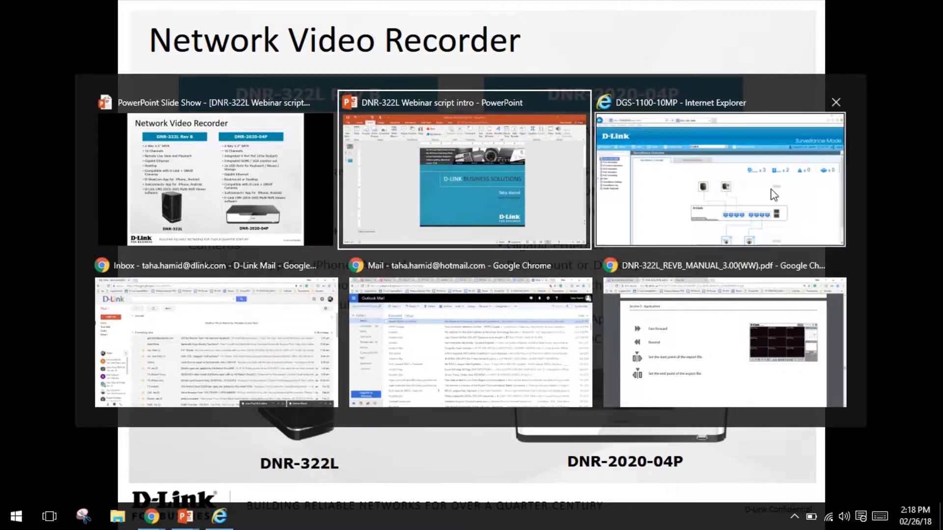
# Bring the DGS-1100-10MP surveillance page in Internet Explorer to the front via the task switcher.
pyautogui.click(718, 177)
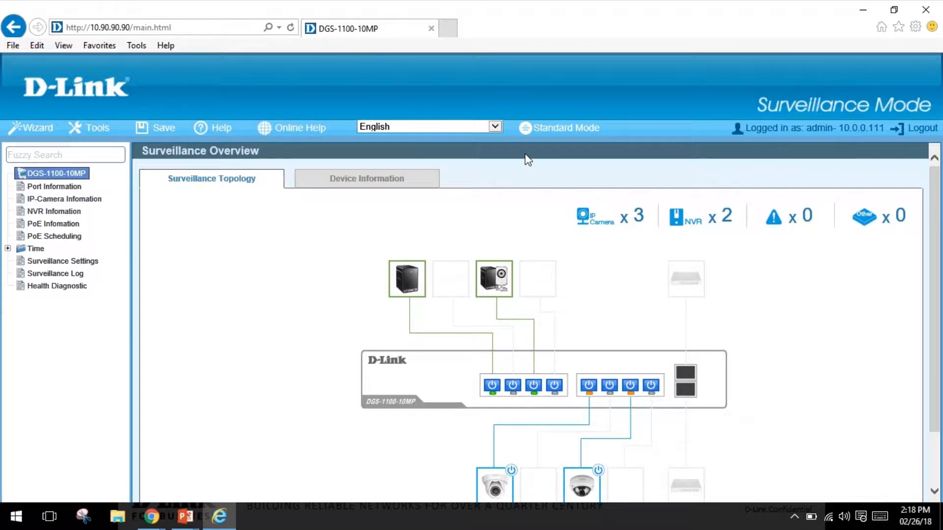
# Scroll the surveillance topology view to show the switch's port power icons.
pyautogui.scroll(3)
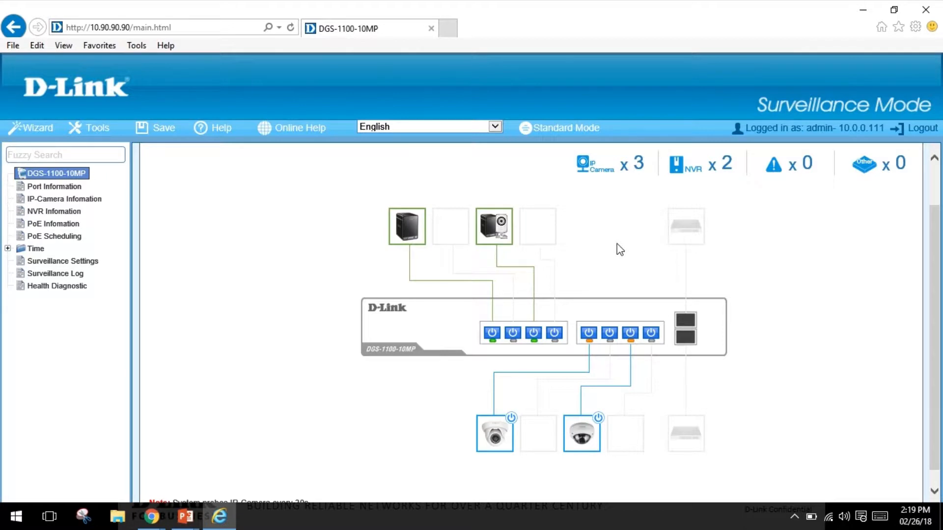
pyautogui.moveTo(534, 308)
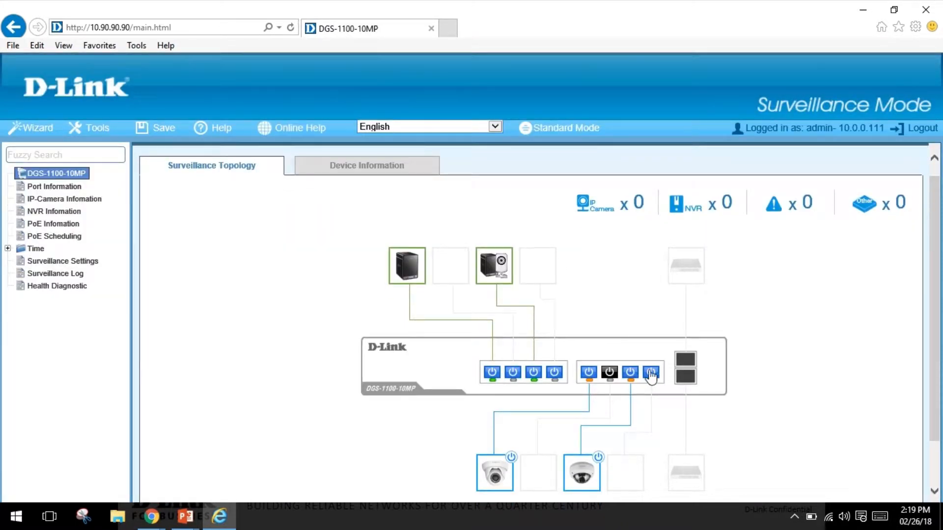
# Turn off PoE power on port 8 and confirm it in the PoE Configuration dialog.
pyautogui.click(651, 372)
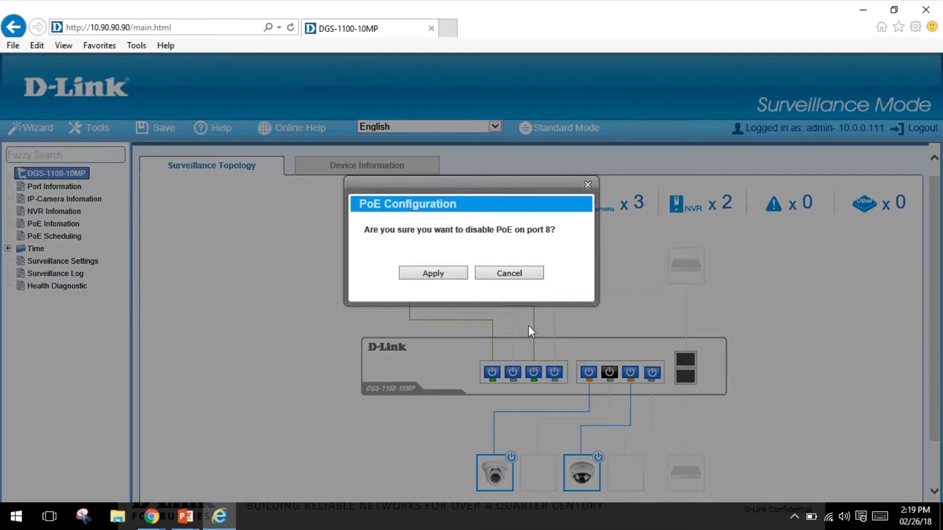
pyautogui.click(432, 272)
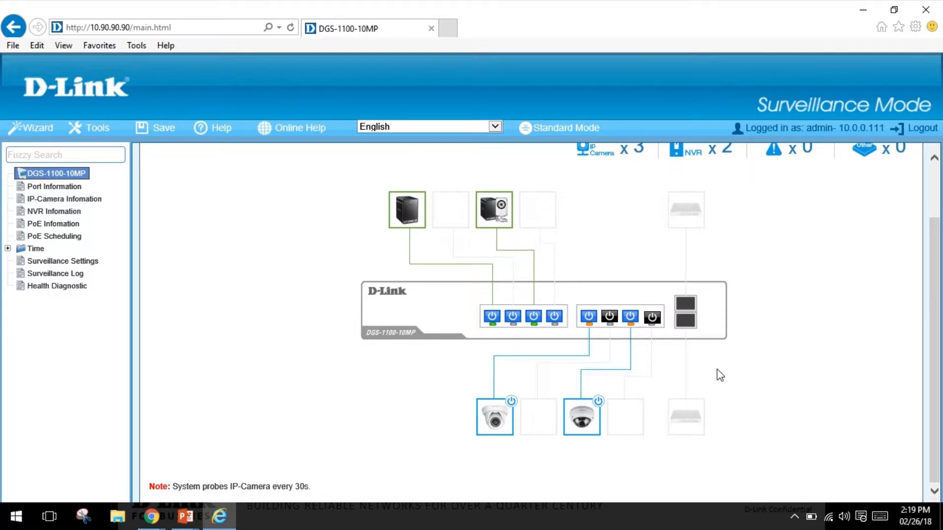
pyautogui.moveTo(713, 370)
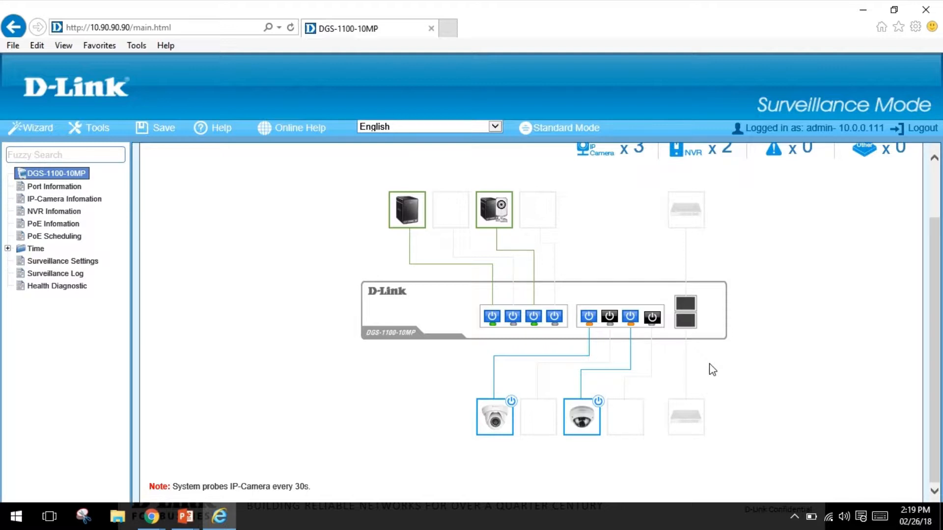
pyautogui.moveTo(699, 384)
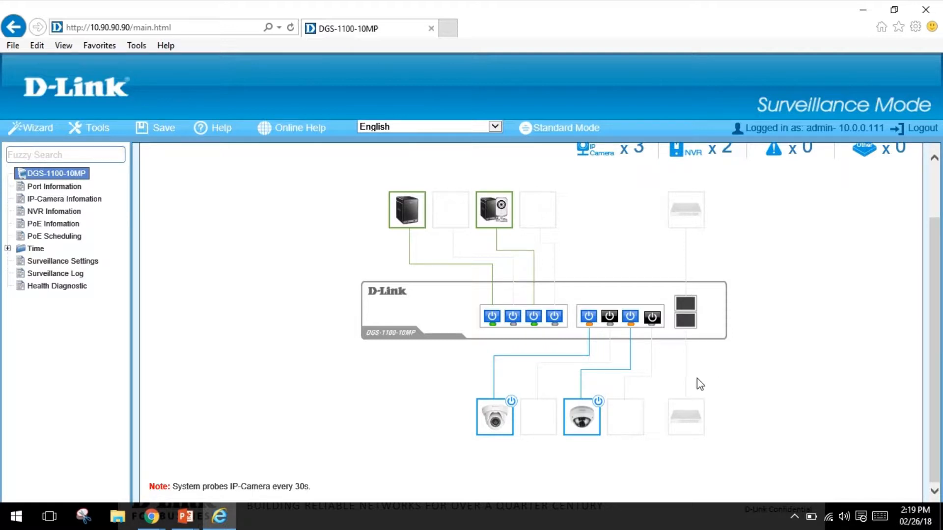
pyautogui.moveTo(704, 386)
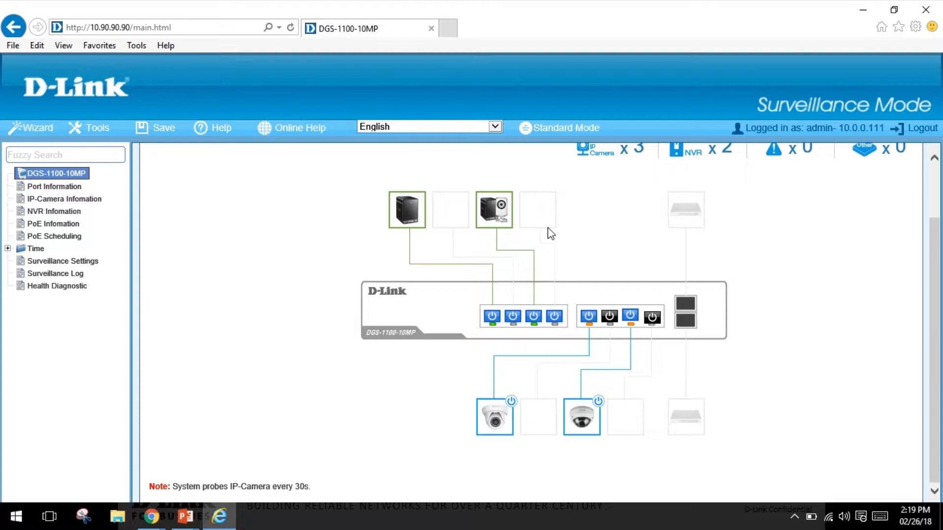
pyautogui.moveTo(533, 241)
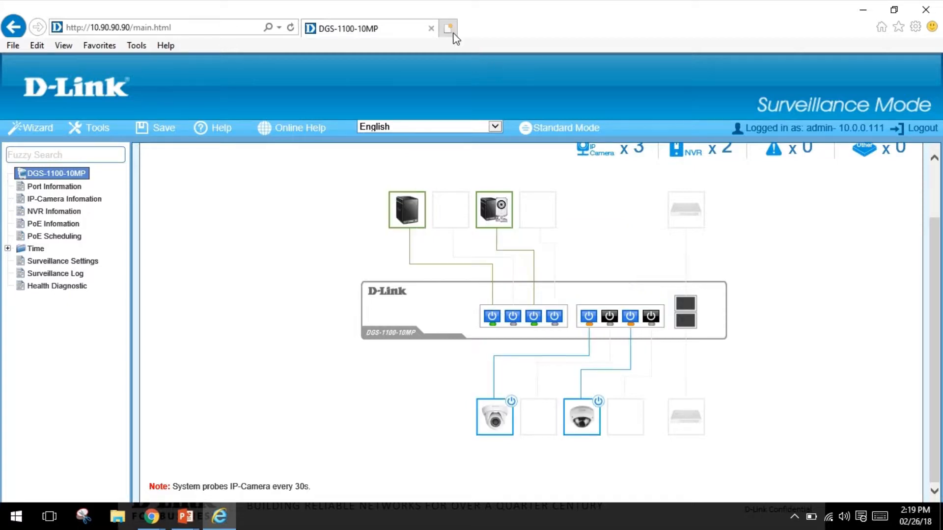
# Open a new browser tab for the DNR-322L live view at 192.168.10.100.
pyautogui.click(447, 28)
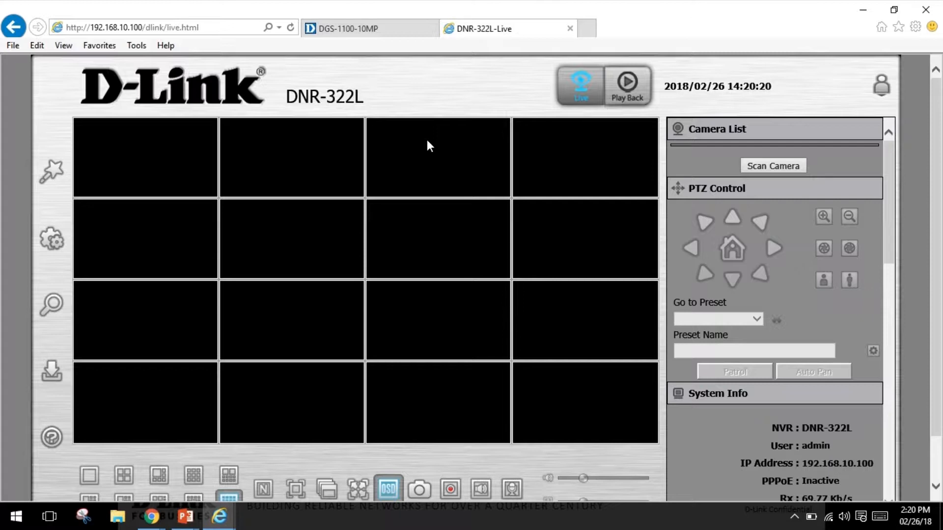
pyautogui.moveTo(421, 145)
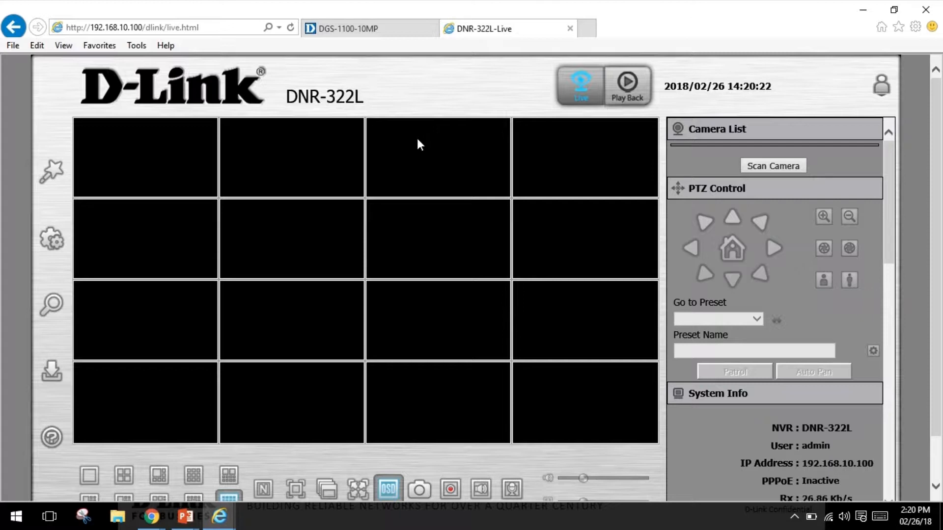
pyautogui.moveTo(338, 219)
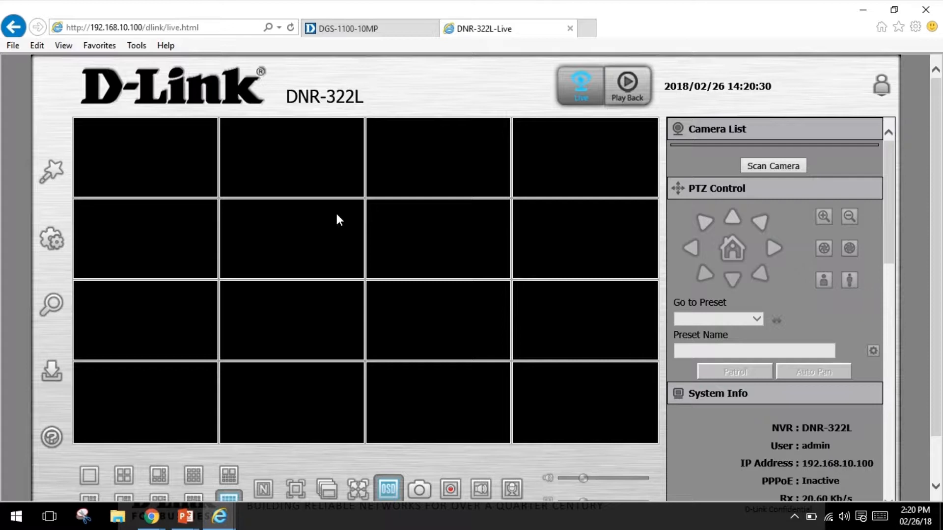
pyautogui.moveTo(385, 164)
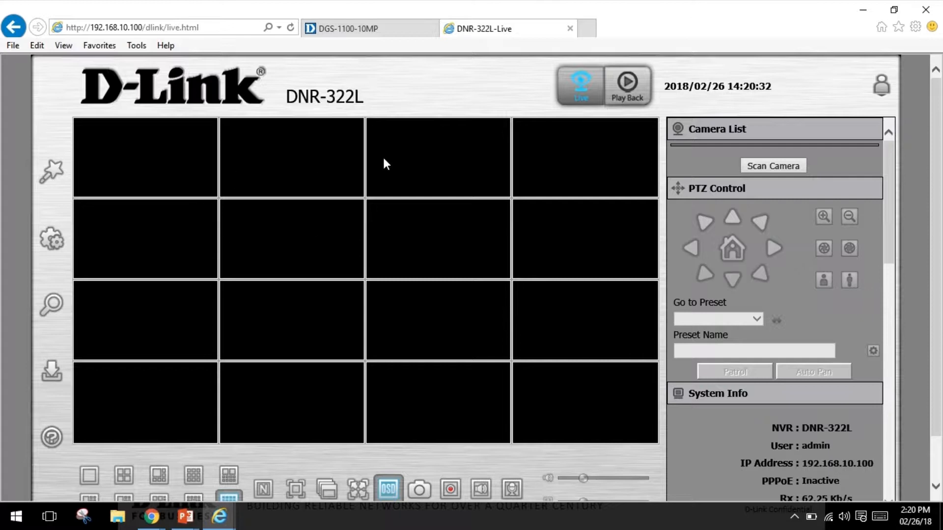
pyautogui.moveTo(404, 186)
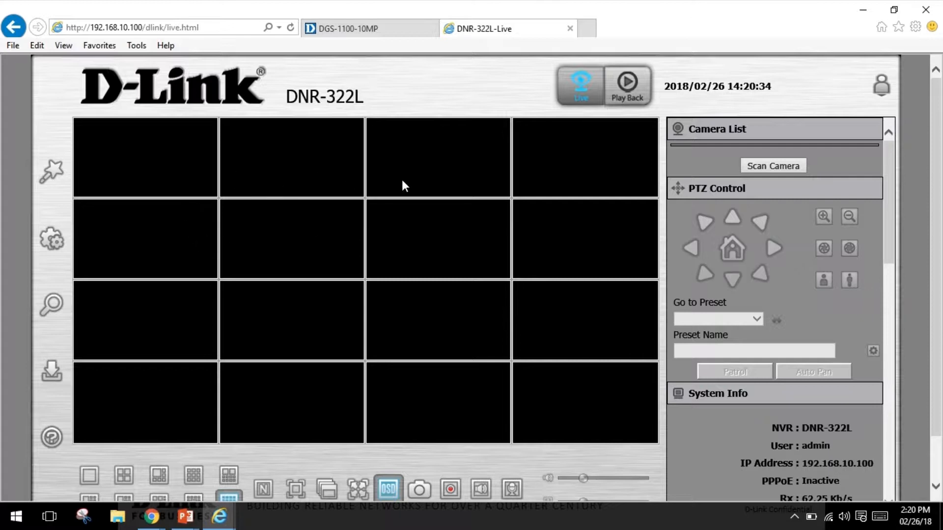
pyautogui.moveTo(429, 266)
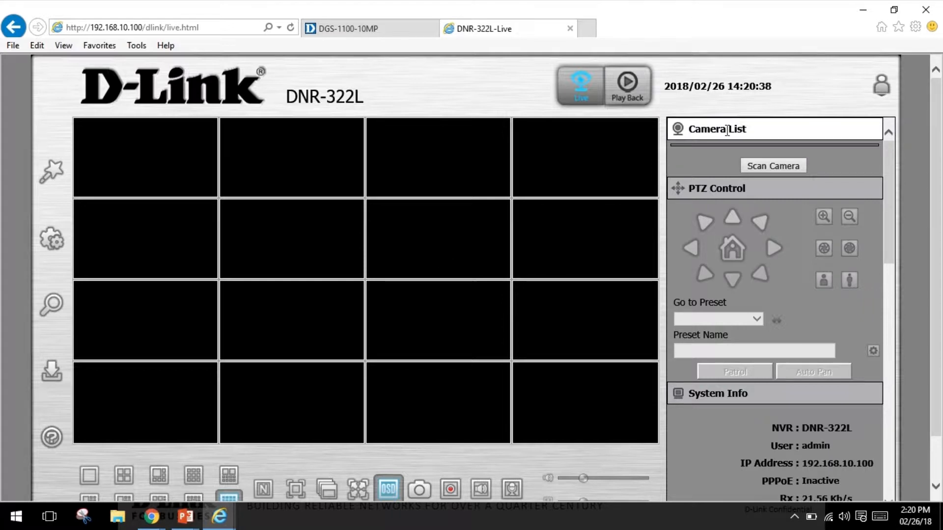
# Collapse PTZ Control and System Info, toggle Camera List, and show Storage Information (399.5 GB free of 488.3 GB).
pyautogui.click(716, 189)
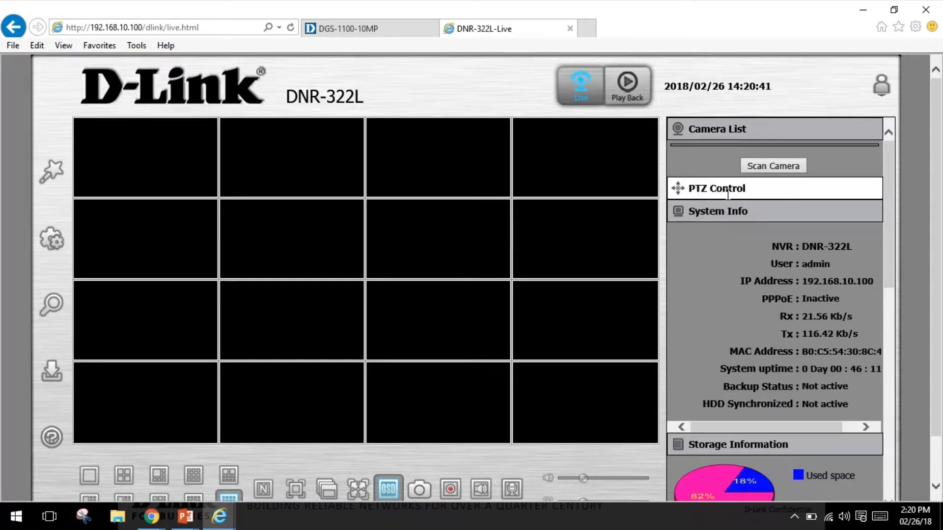
pyautogui.click(702, 279)
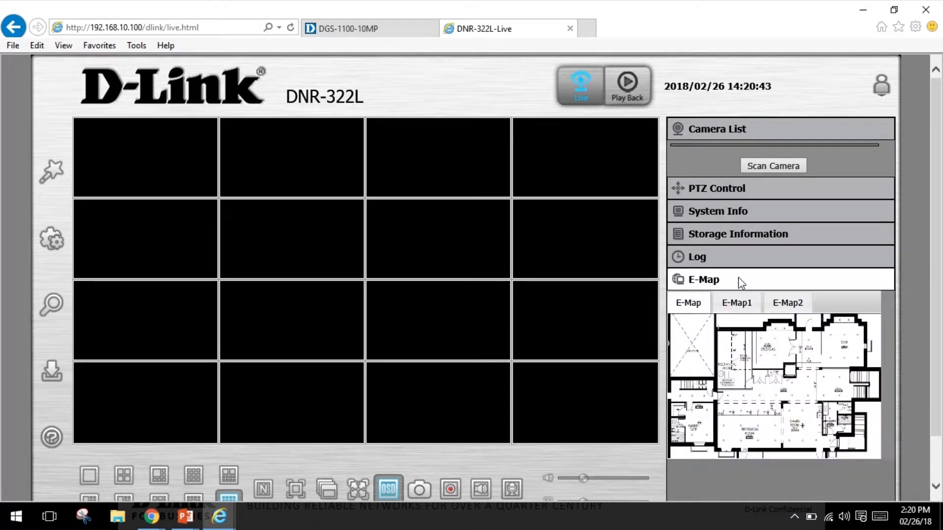
pyautogui.click(717, 128)
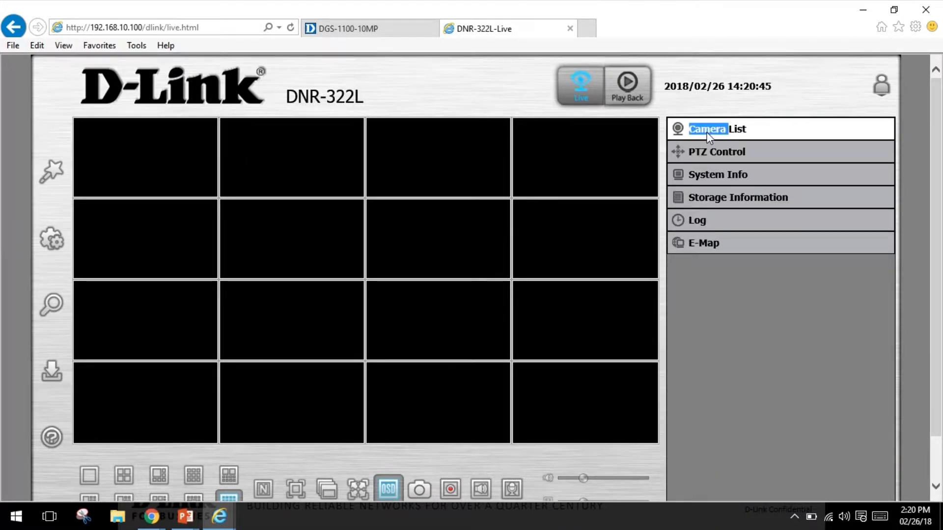
pyautogui.click(715, 129)
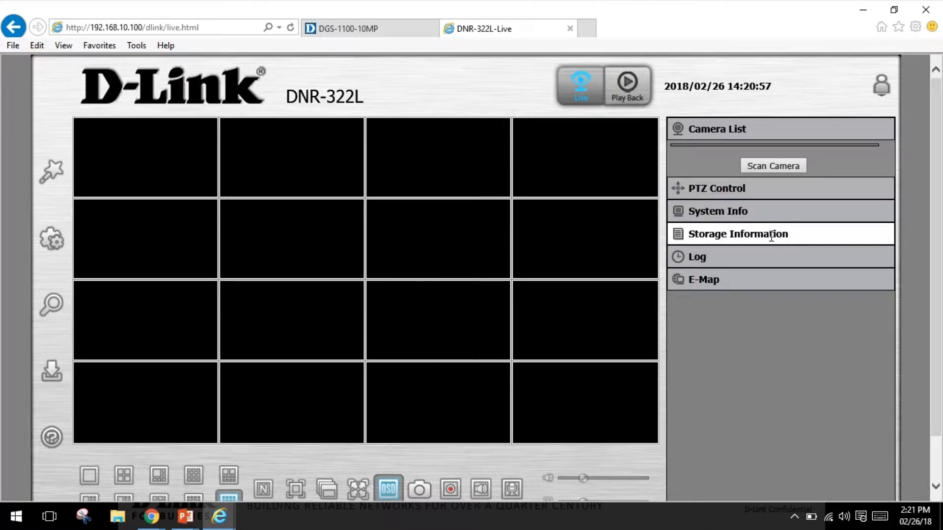
pyautogui.click(737, 234)
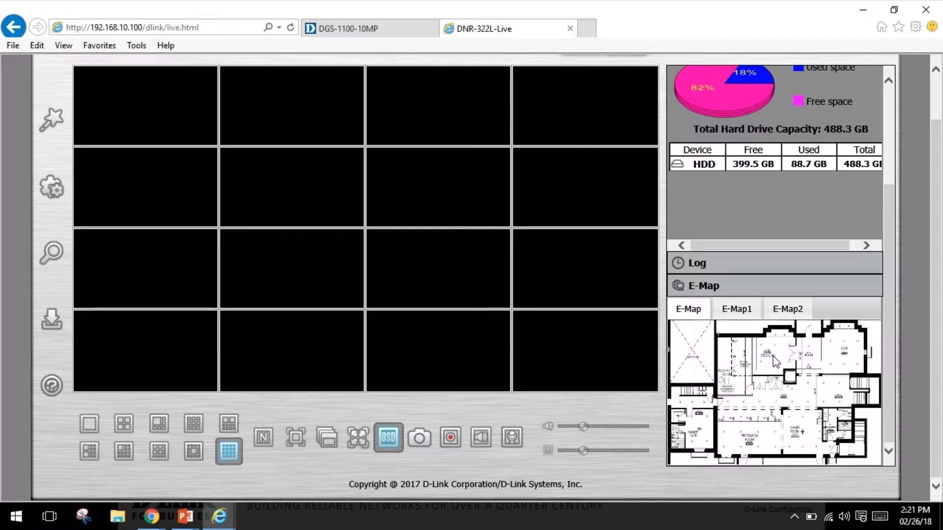
pyautogui.moveTo(796, 362)
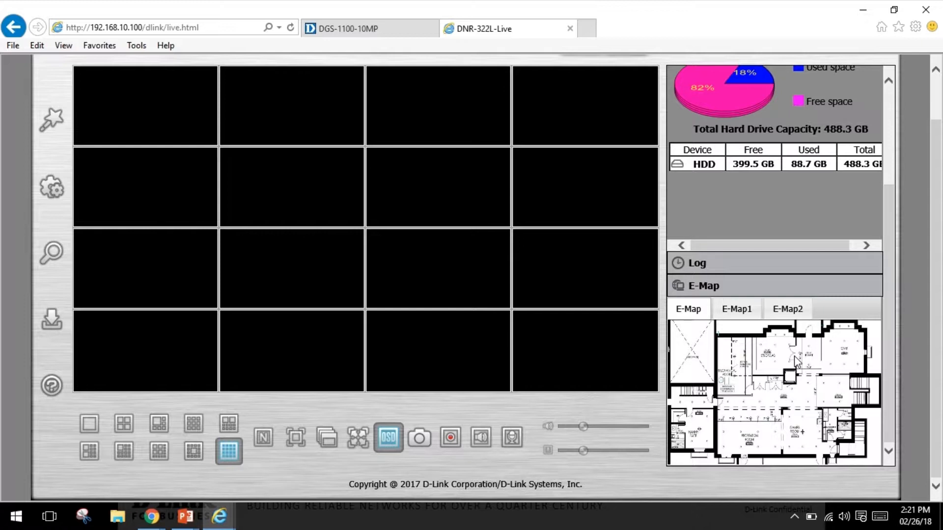
pyautogui.moveTo(791, 336)
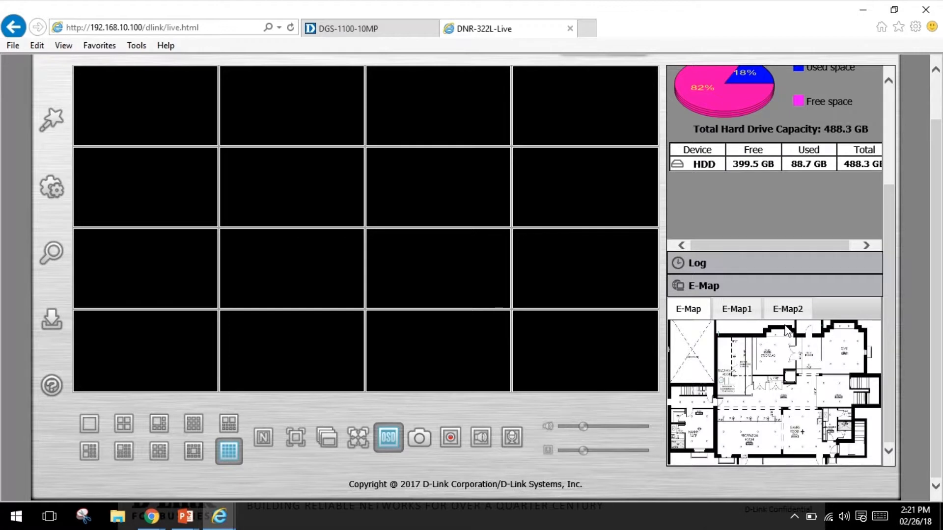
pyautogui.moveTo(738, 382)
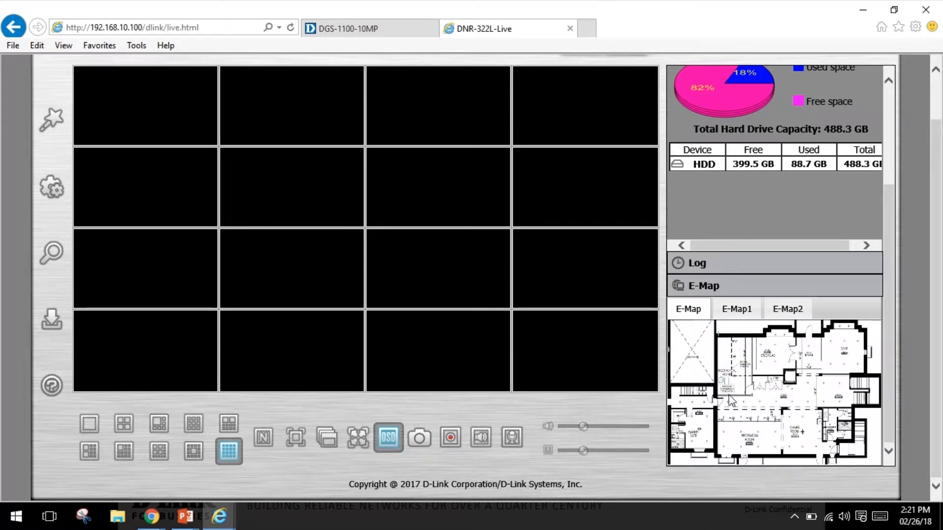
pyautogui.moveTo(785, 409)
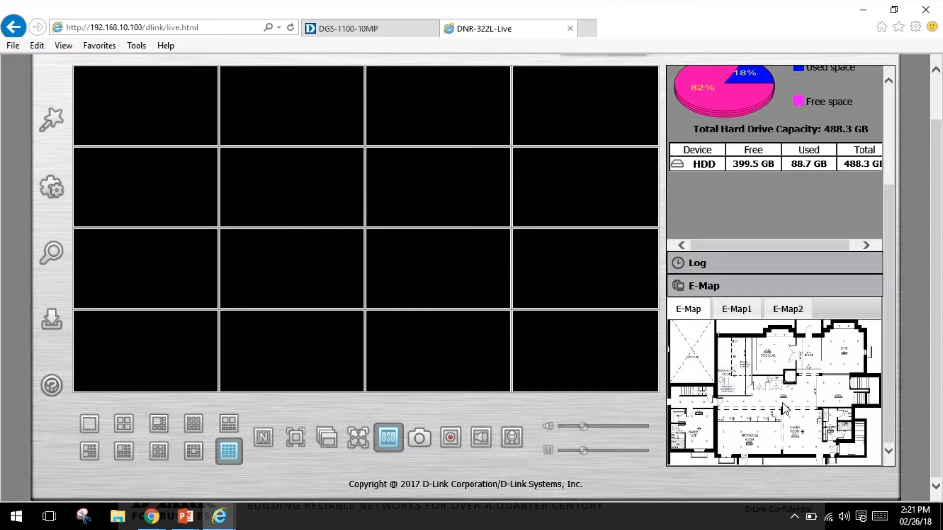
pyautogui.moveTo(133, 165)
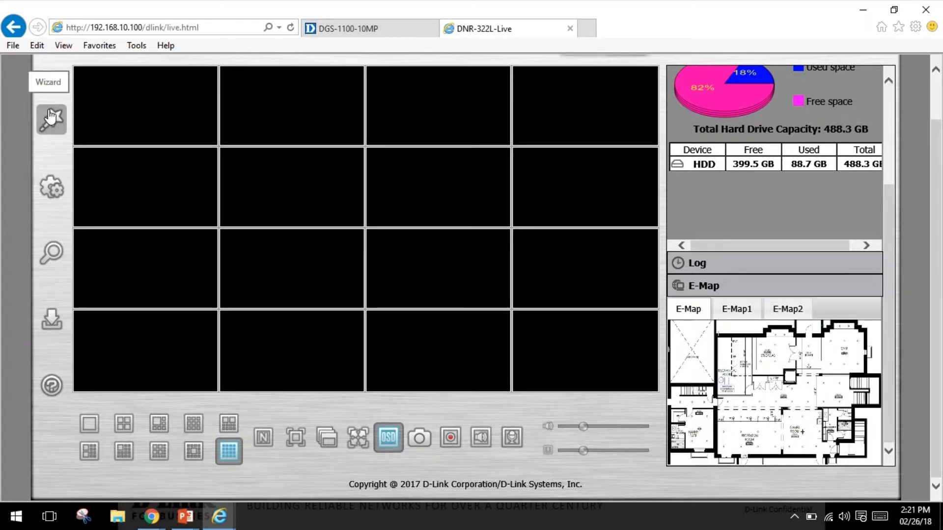
pyautogui.moveTo(56, 210)
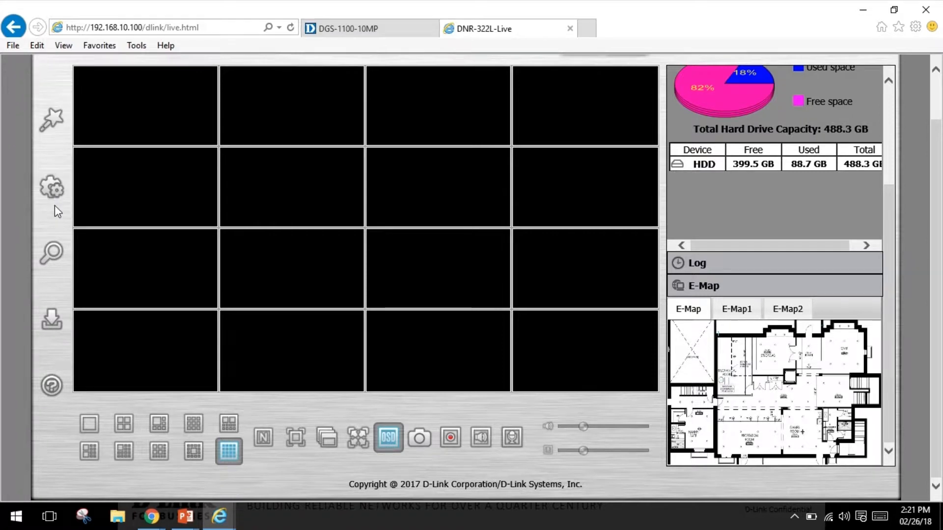
pyautogui.moveTo(51, 189)
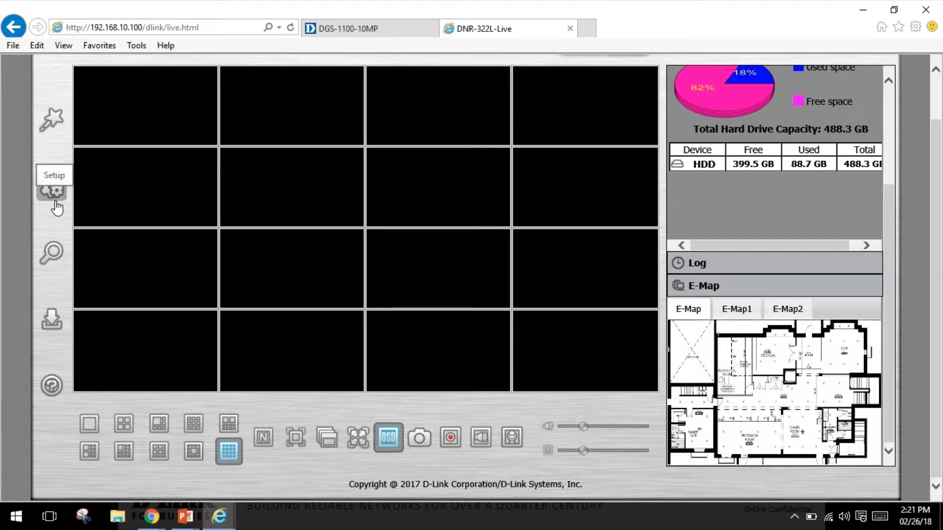
pyautogui.moveTo(51, 117)
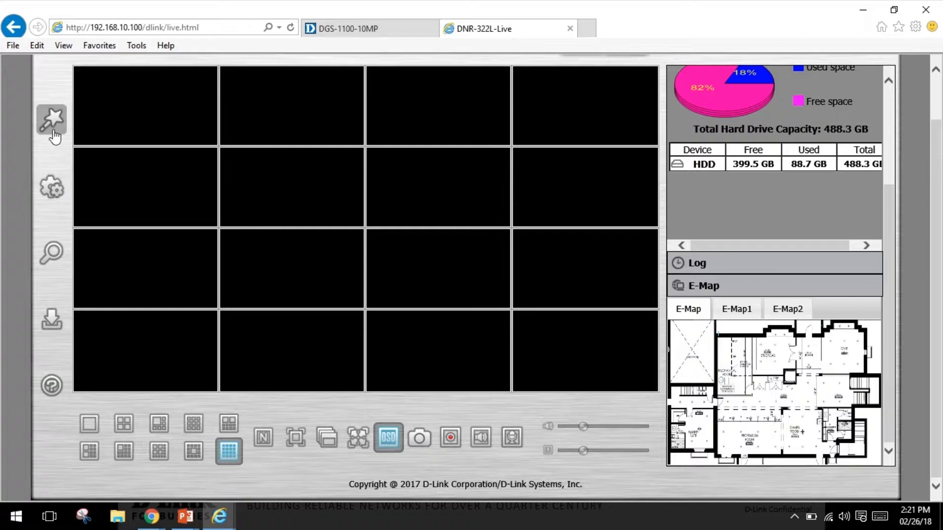
pyautogui.moveTo(52, 120)
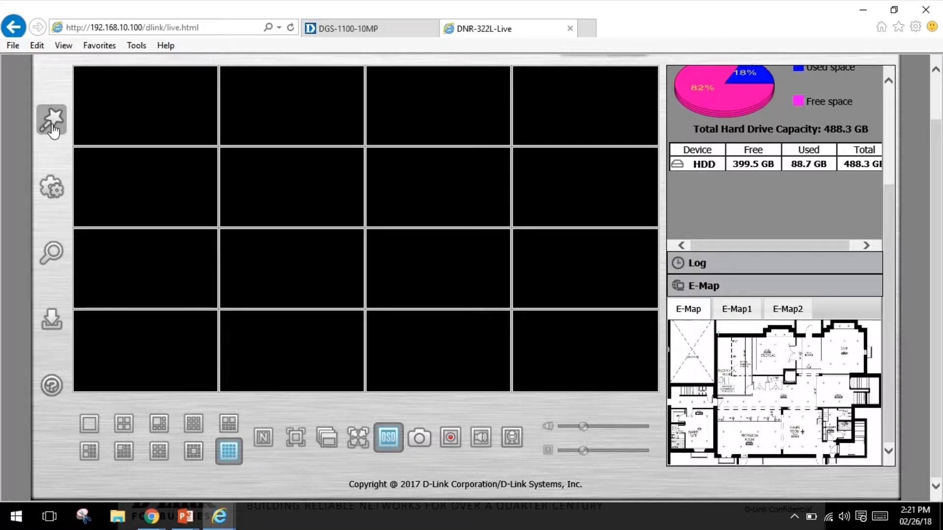
pyautogui.moveTo(51, 186)
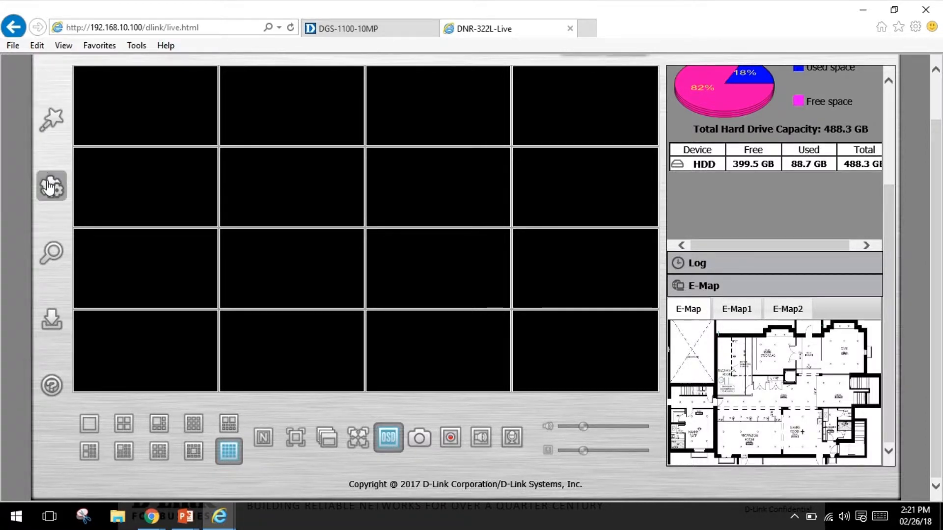
pyautogui.moveTo(51, 187)
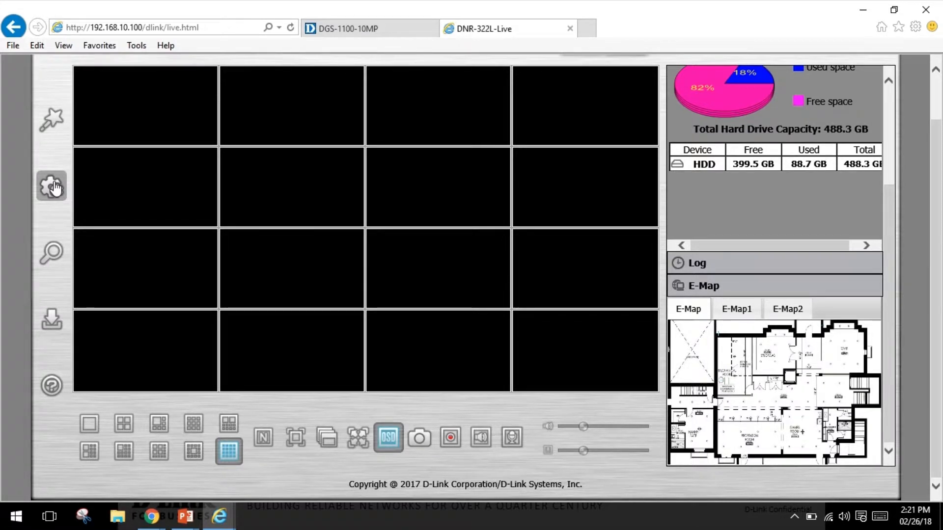
pyautogui.moveTo(51, 252)
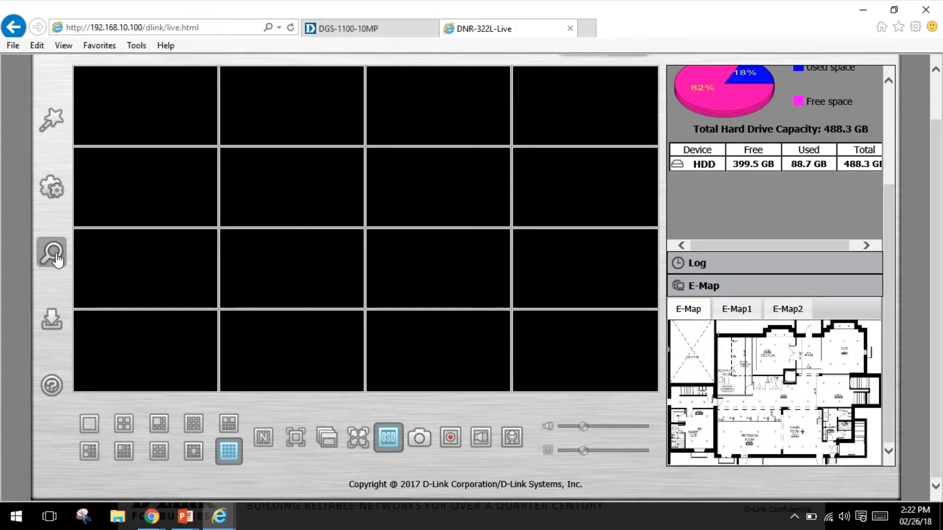
pyautogui.moveTo(51, 318)
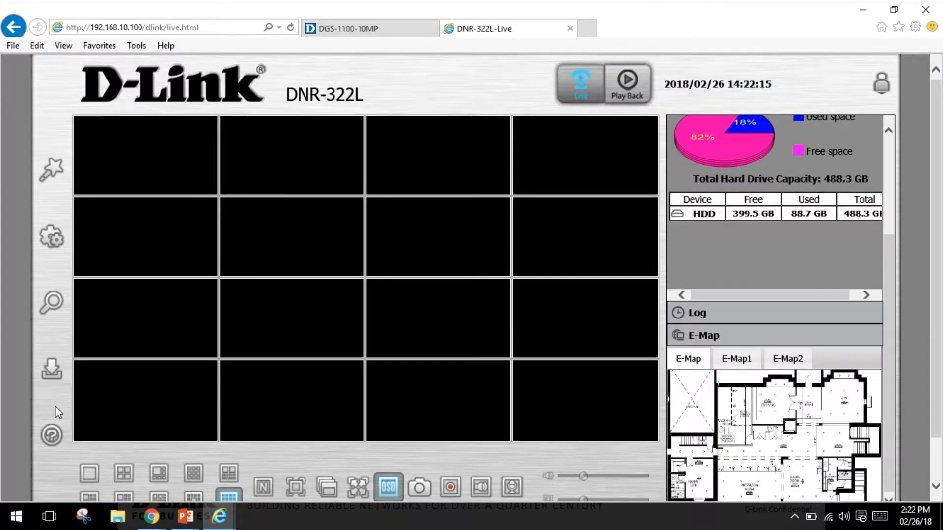
# Start a D-Link camera search from the Camera Search page.
pyautogui.scroll(-3)
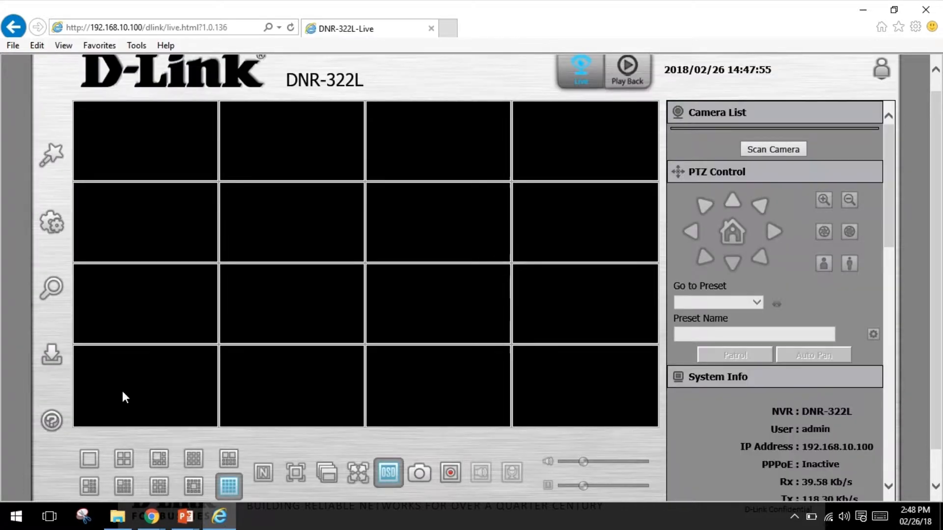
pyautogui.moveTo(77, 360)
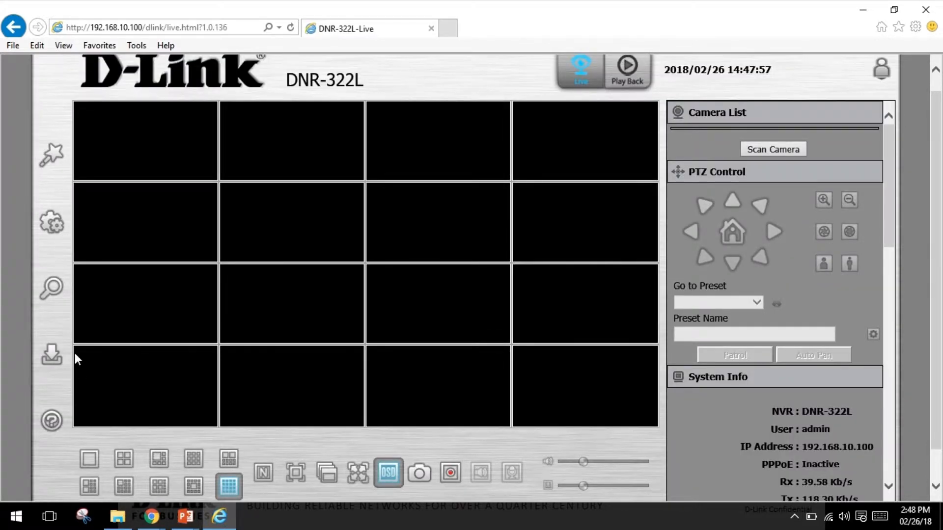
pyautogui.moveTo(51, 286)
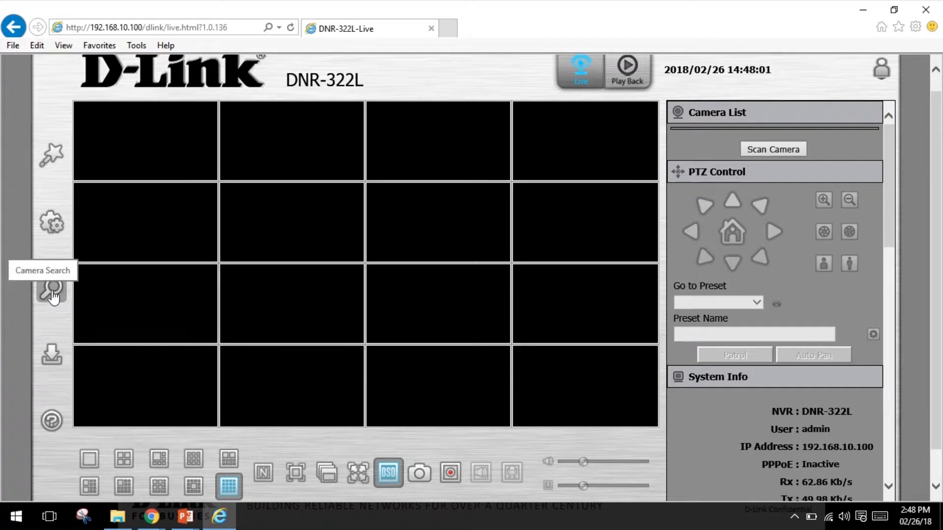
pyautogui.click(51, 288)
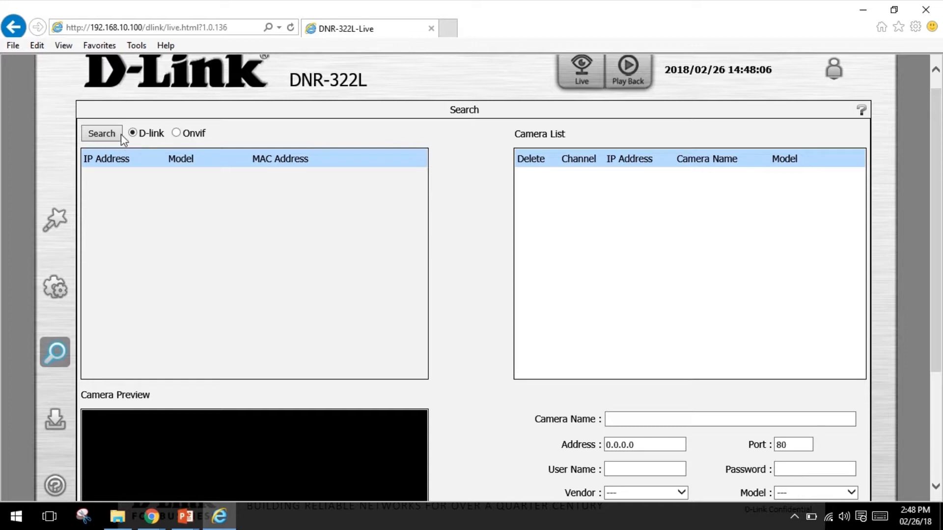
pyautogui.click(101, 133)
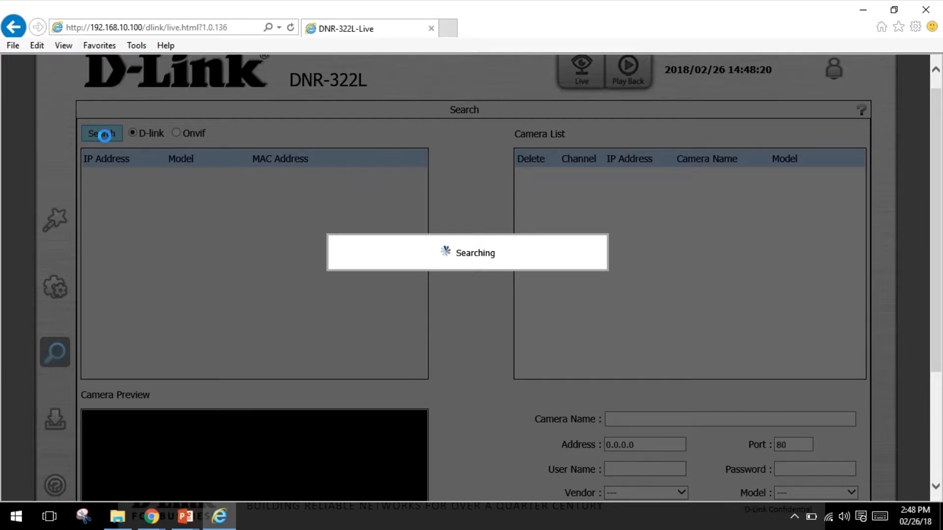
# Add the found DCS-4802E camera to channel 1.
pyautogui.click(101, 132)
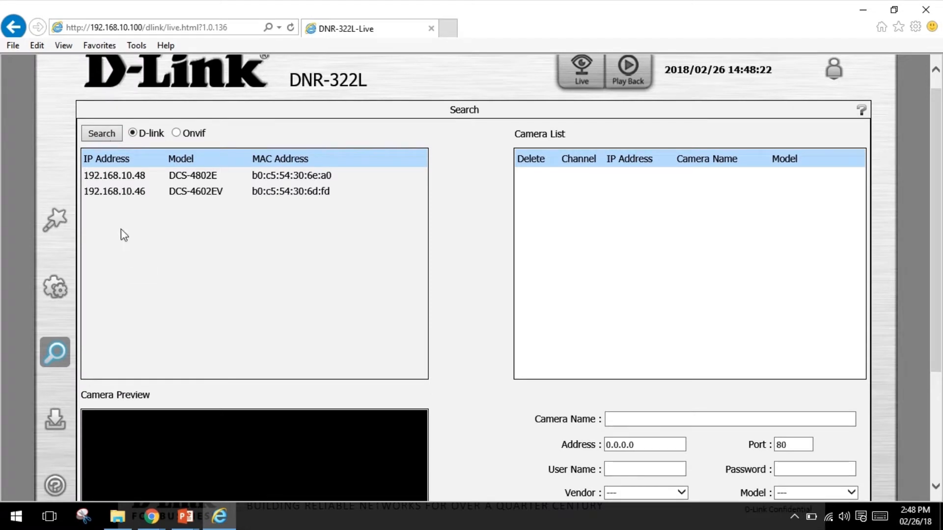
pyautogui.scroll(-3)
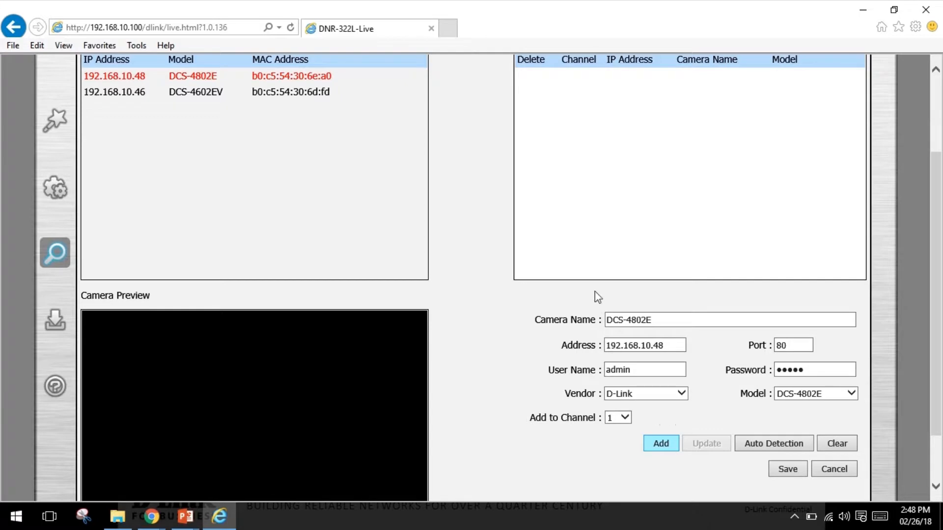
pyautogui.click(660, 443)
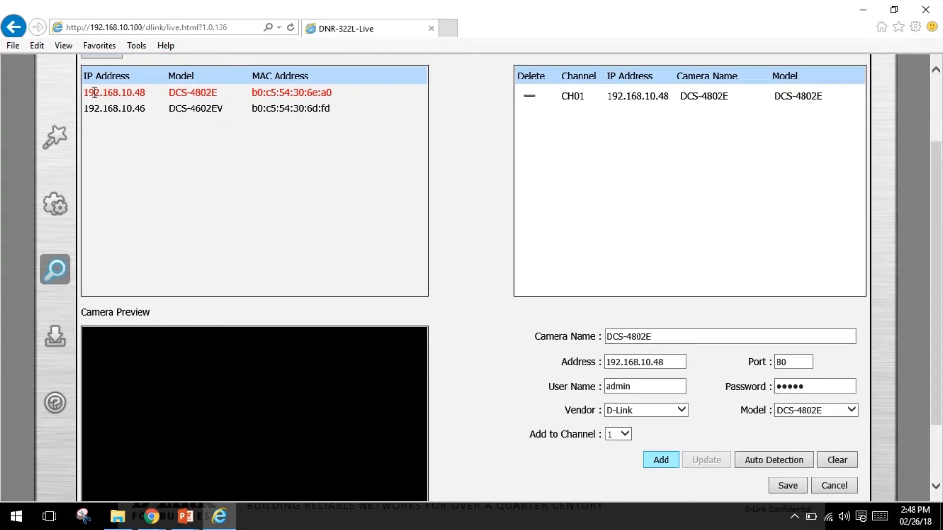
pyautogui.moveTo(397, 113)
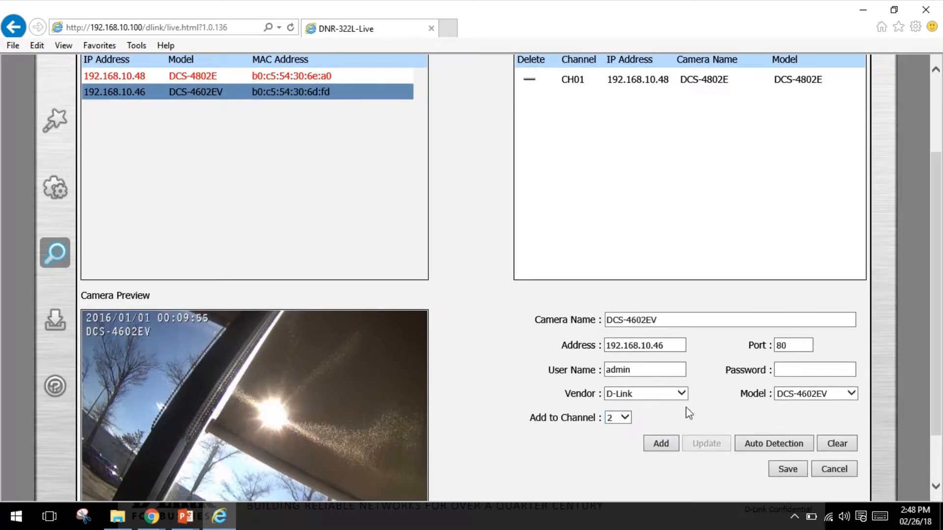
# Add the DCS-4602EV camera to channel 2 and save both cameras to the recorder.
pyautogui.click(814, 369)
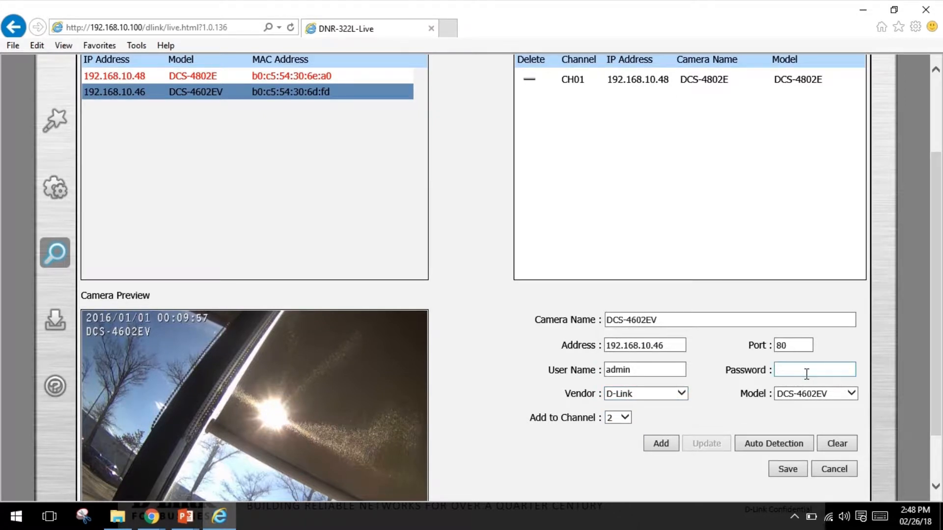
pyautogui.click(660, 443)
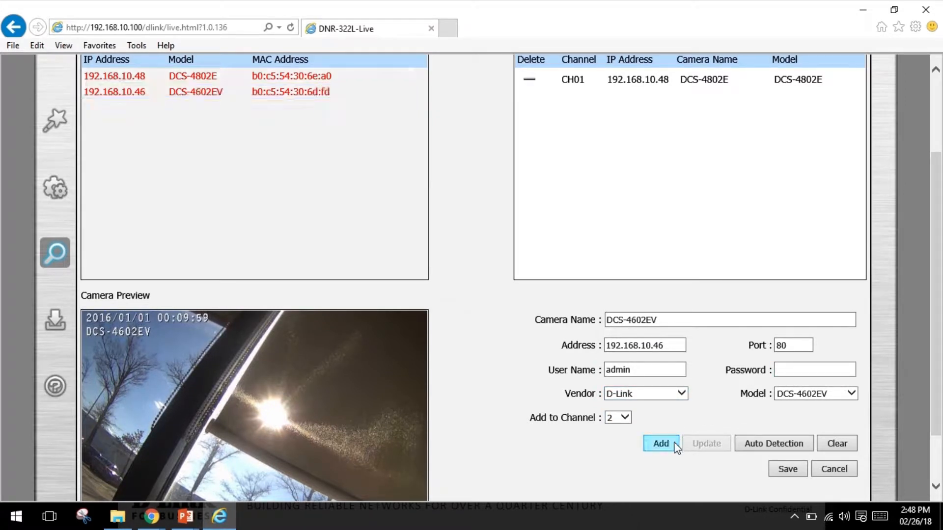
pyautogui.click(659, 442)
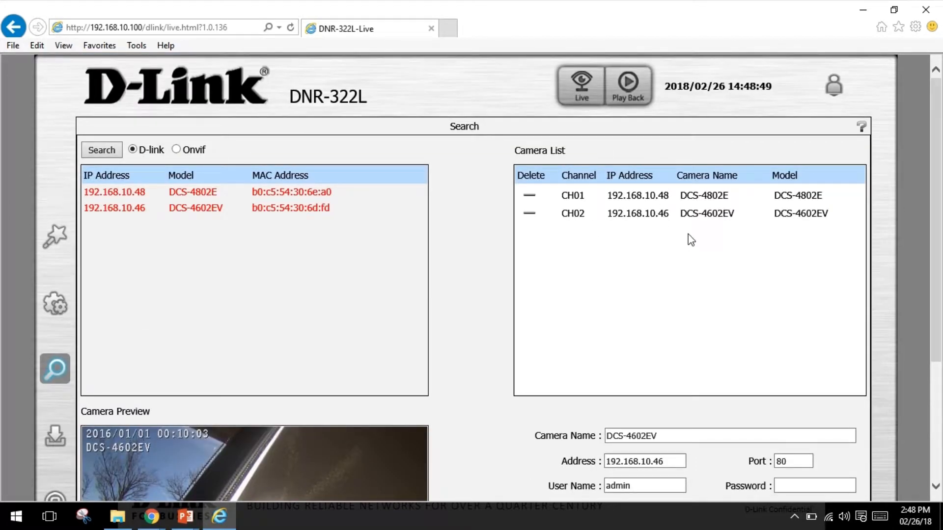
pyautogui.scroll(-3)
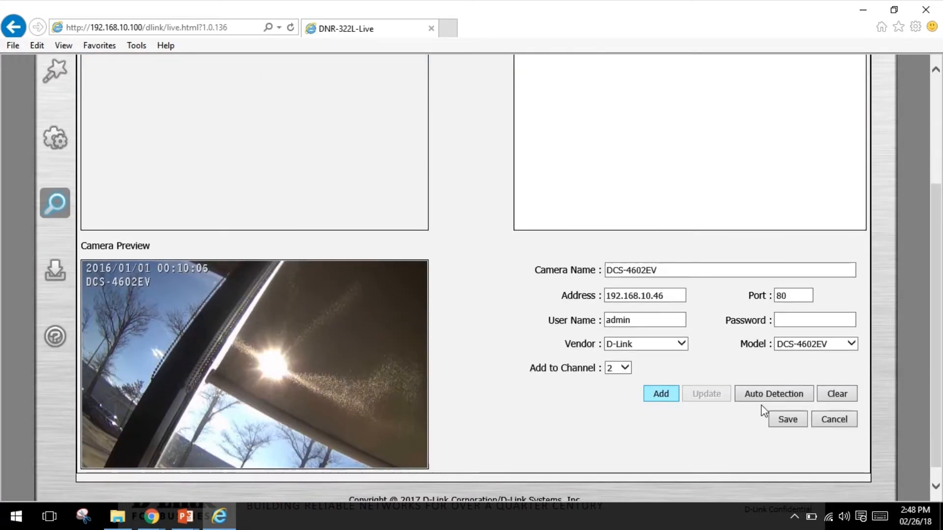
pyautogui.click(787, 419)
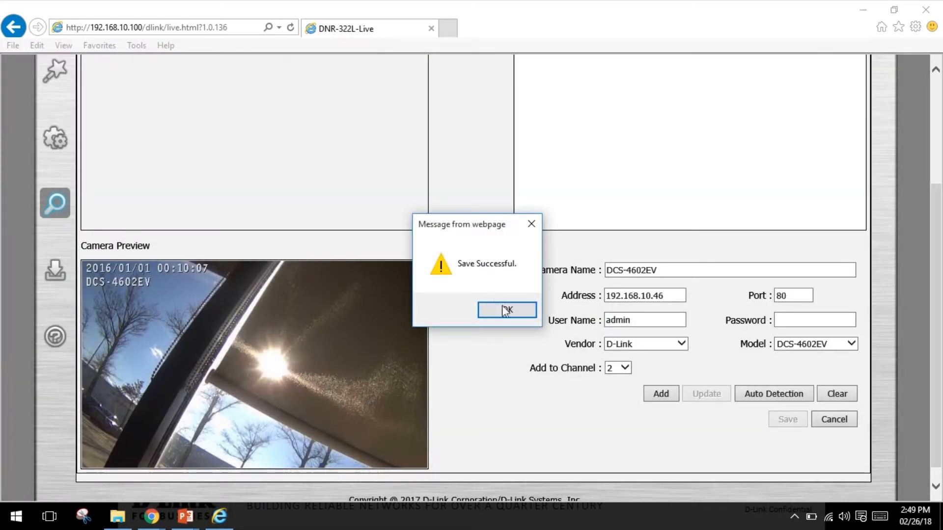
# Acknowledge the save and show CH1 and CH2 live video in the 2x2 layout.
pyautogui.click(507, 309)
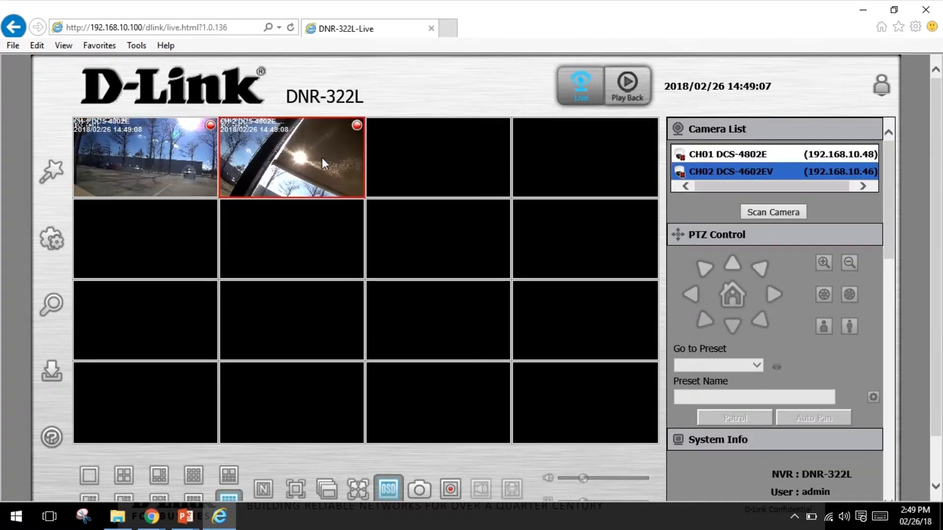
pyautogui.click(123, 475)
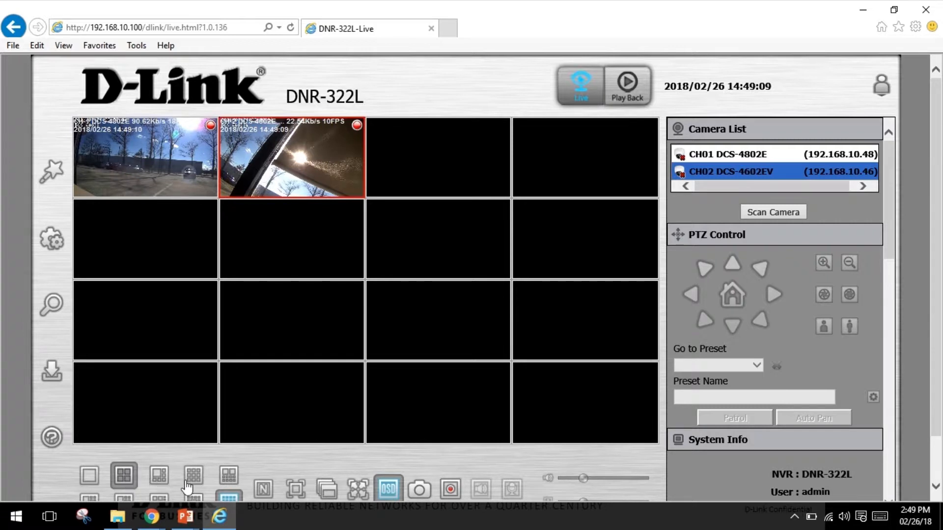
pyautogui.click(123, 475)
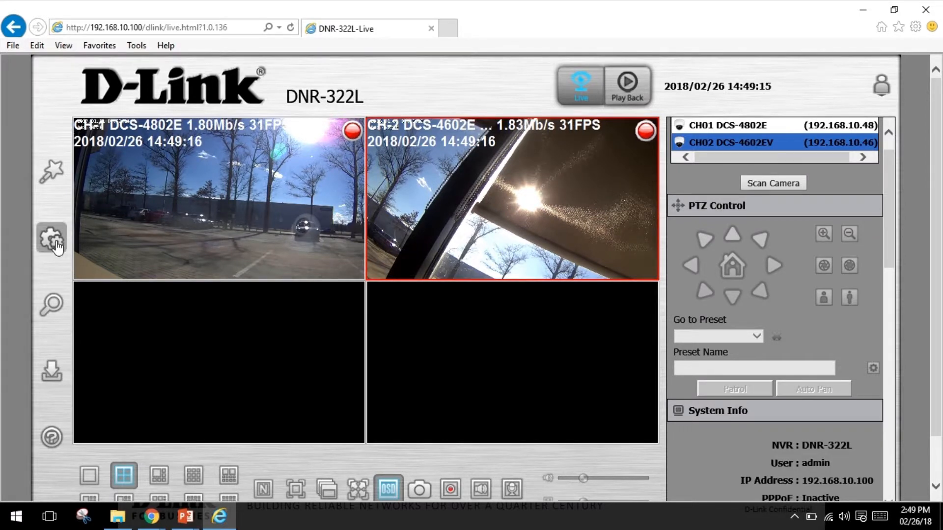
# Navigate Setup to the Recording Schedule page and view CH01's weekly schedule grid.
pyautogui.click(52, 239)
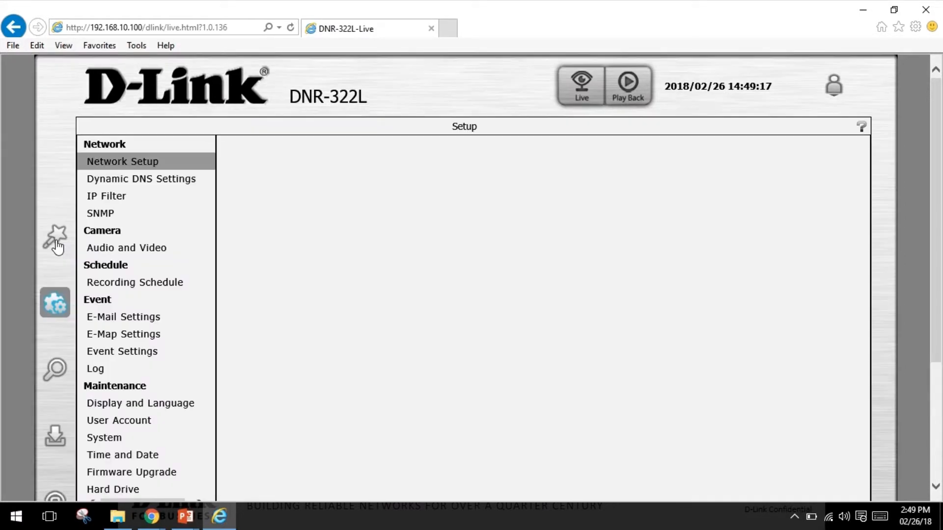
pyautogui.click(123, 161)
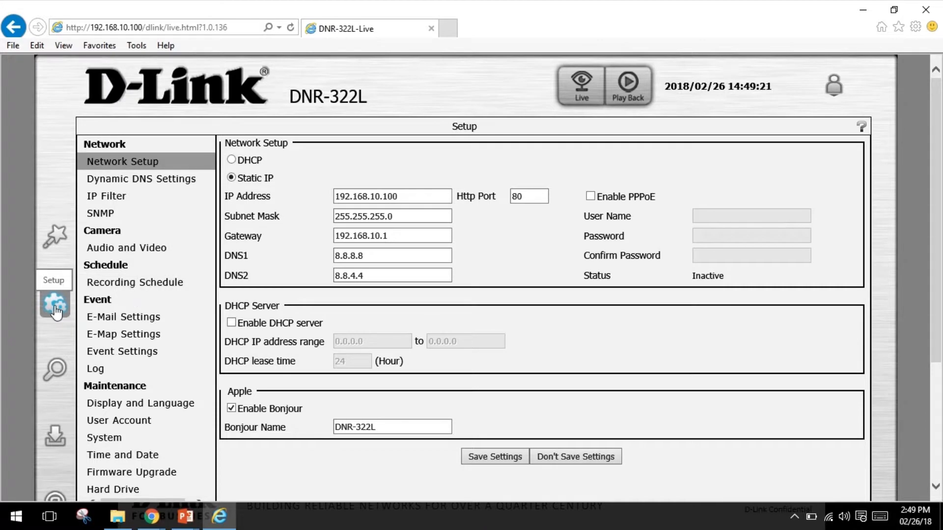
pyautogui.click(134, 282)
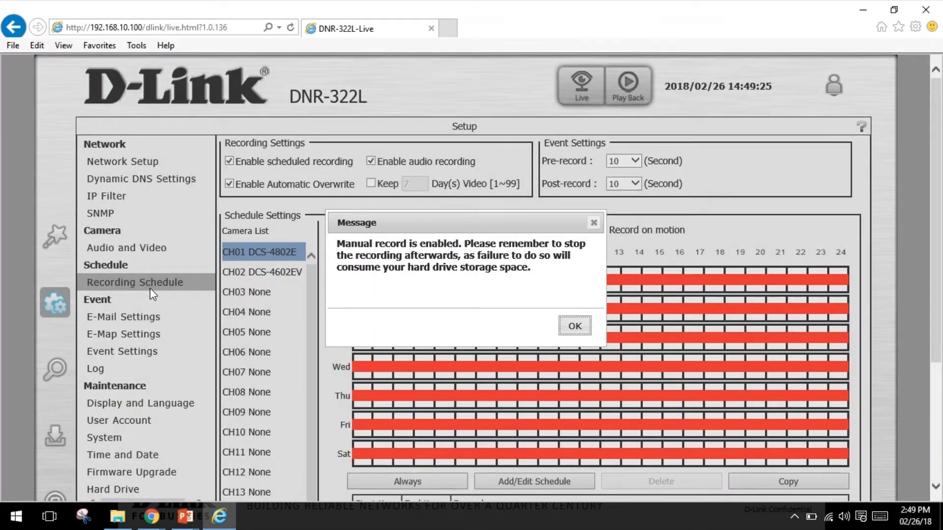
pyautogui.click(573, 325)
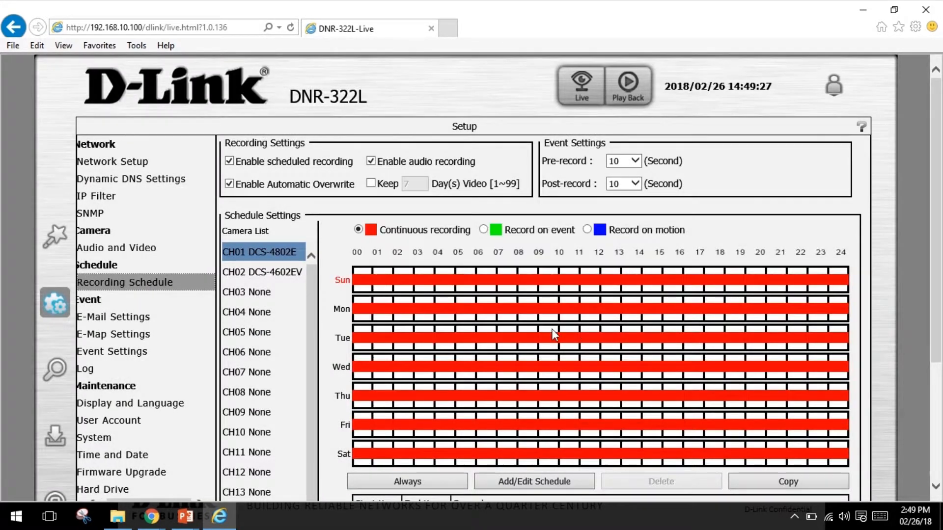
pyautogui.moveTo(490, 308)
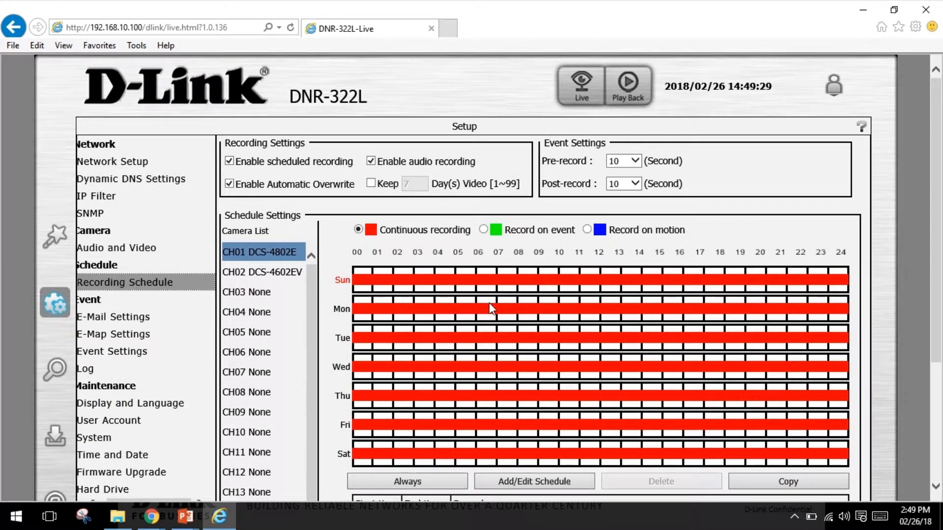
pyautogui.moveTo(540, 312)
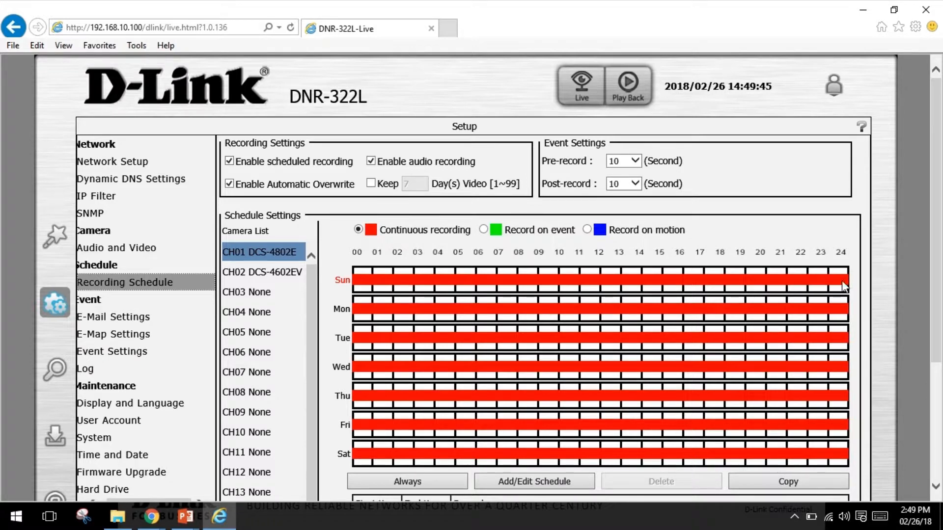
pyautogui.scroll(-3)
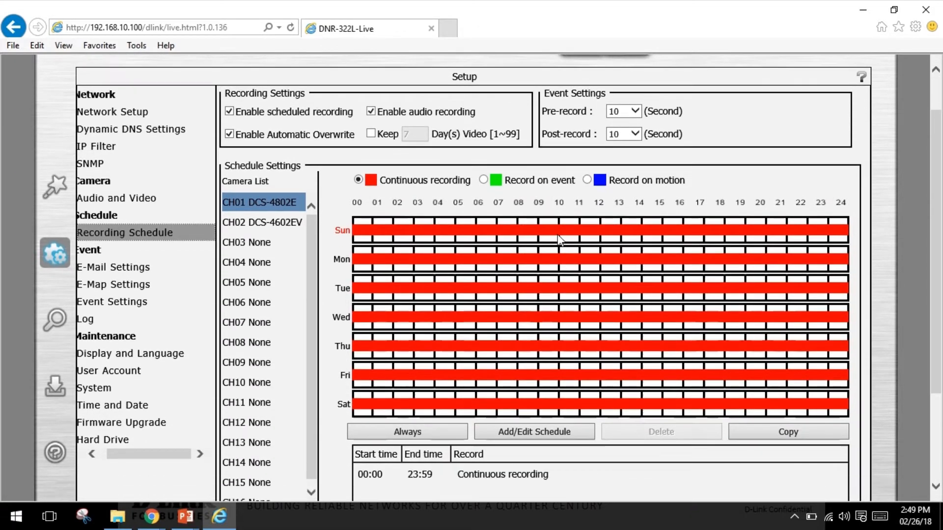
pyautogui.moveTo(558, 227)
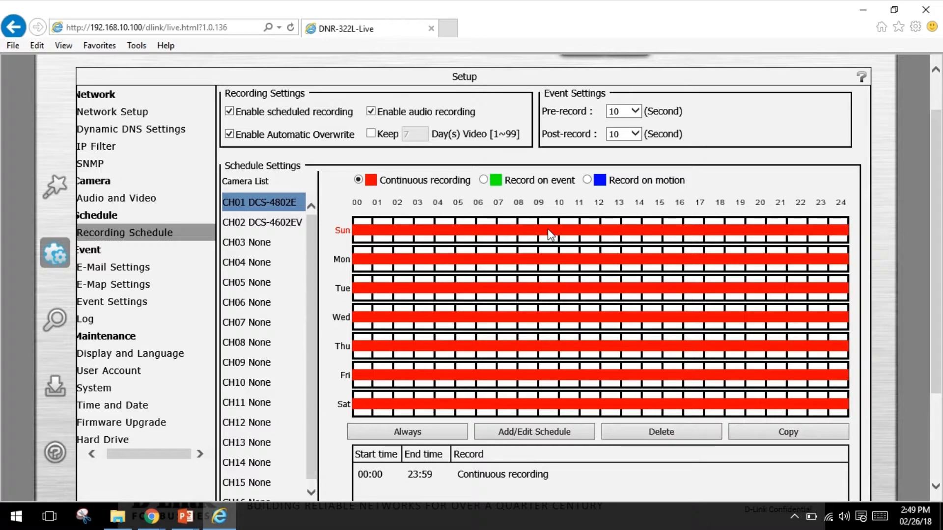
# Set CH01's Sunday to motion recording 07:16–13:58 with a 60-second pre-record time.
pyautogui.click(660, 432)
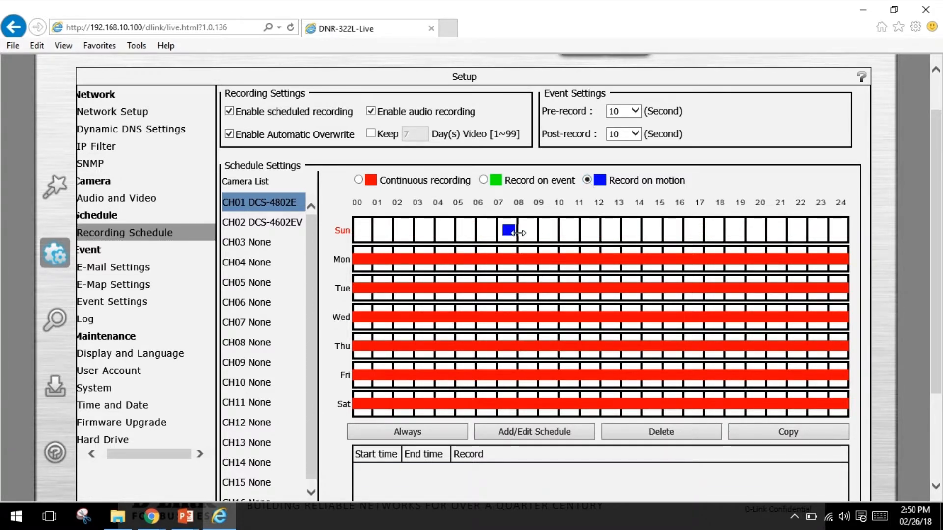
pyautogui.moveTo(508, 230); pyautogui.dragTo(632, 230)
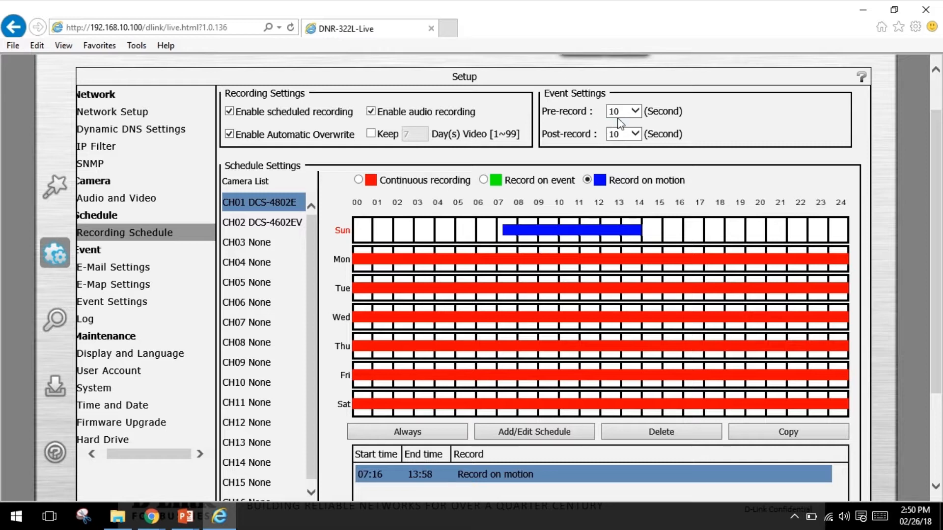
pyautogui.click(623, 111)
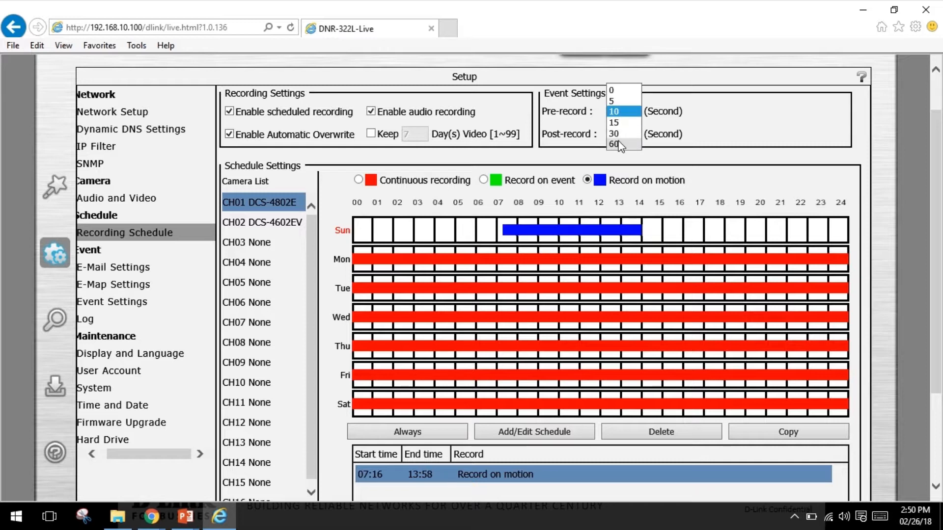
pyautogui.click(614, 144)
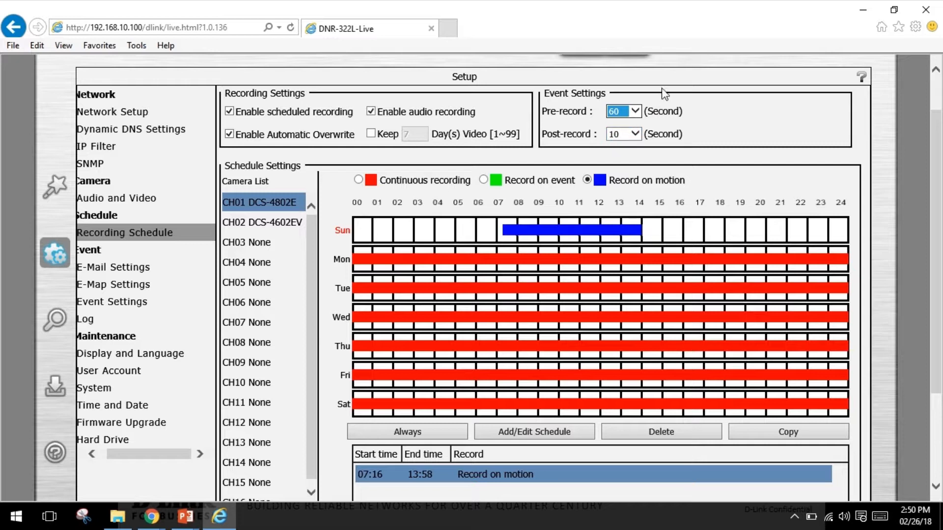
pyautogui.click(635, 134)
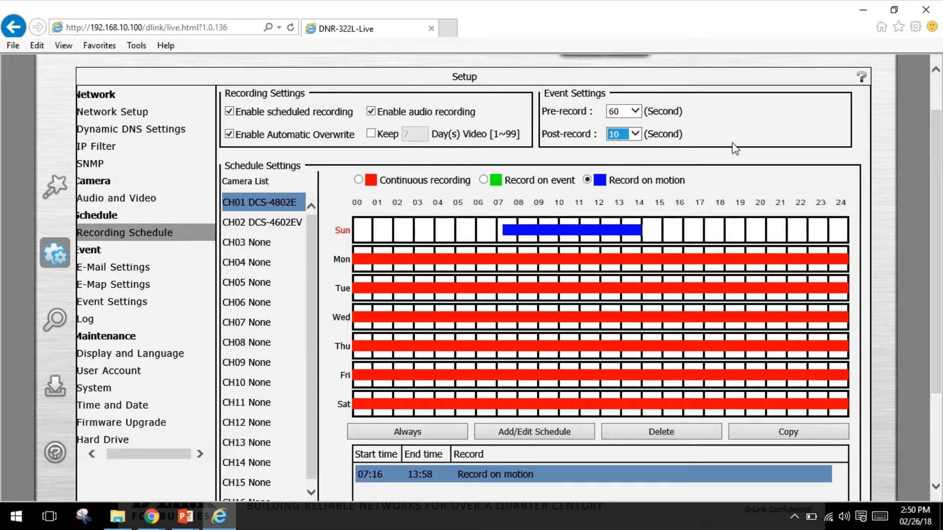
pyautogui.scroll(-3)
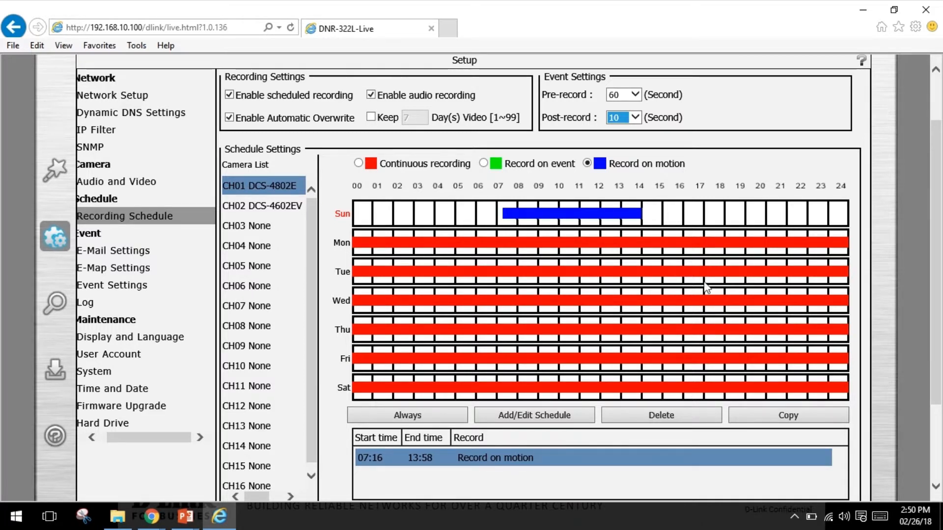
pyautogui.moveTo(709, 303)
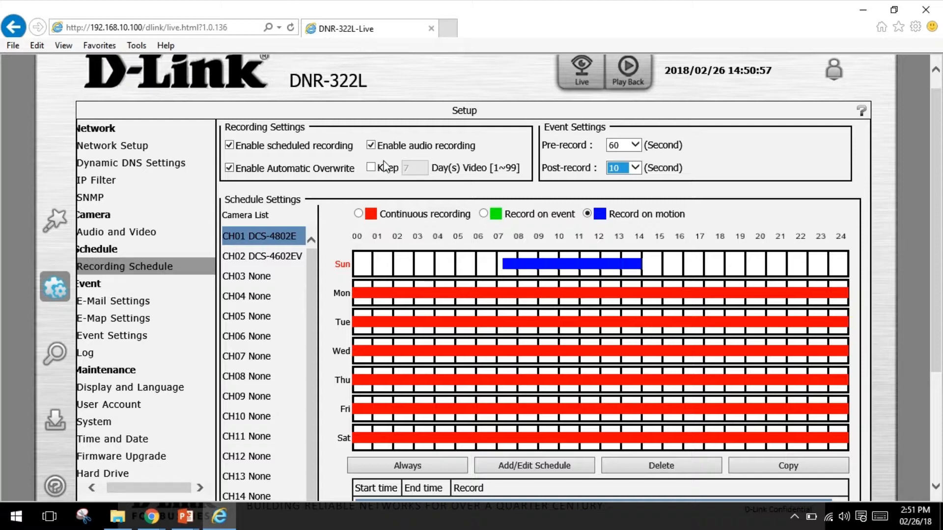
pyautogui.moveTo(603, 112)
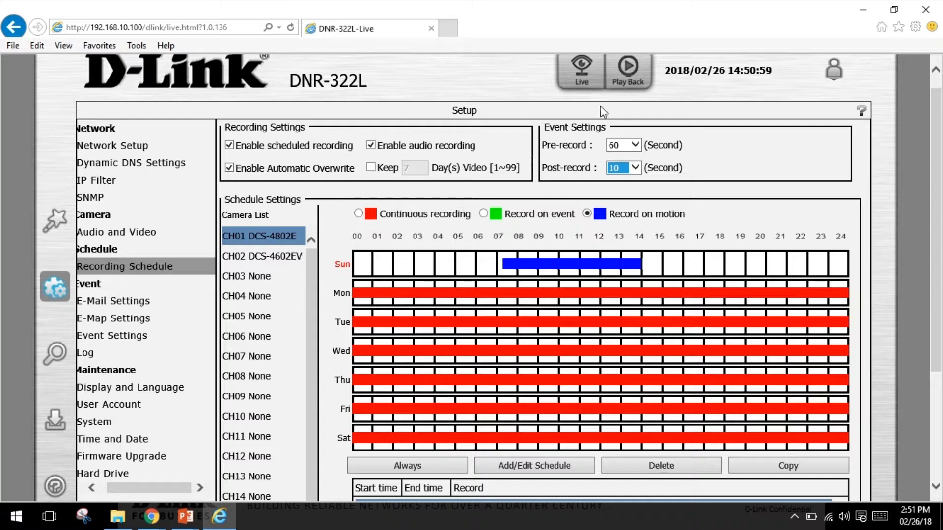
# Switch from live view to the recorded-video playback page.
pyautogui.click(628, 70)
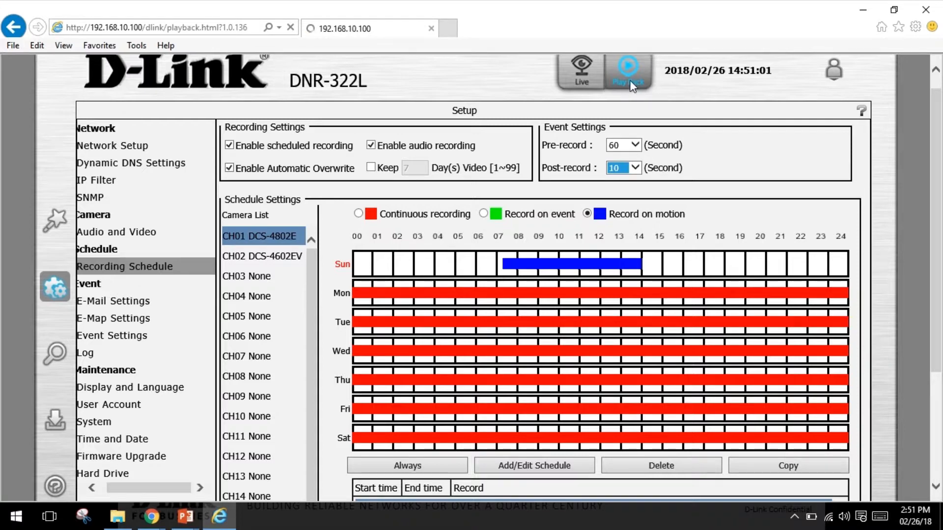
pyautogui.click(627, 79)
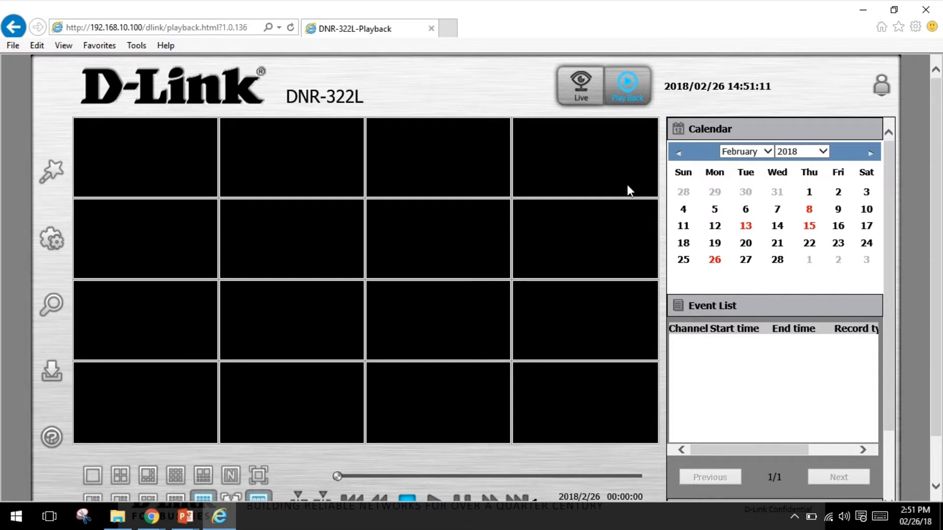
pyautogui.moveTo(594, 308)
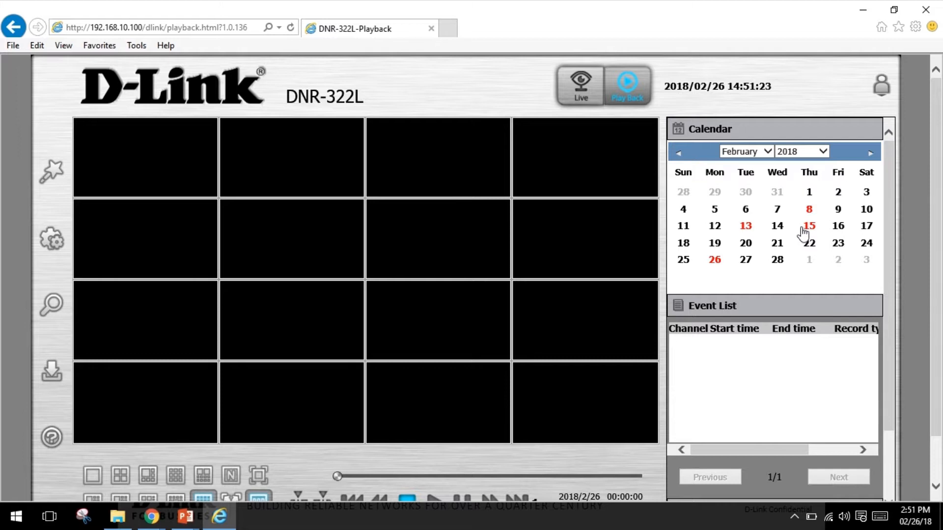
pyautogui.moveTo(716, 259)
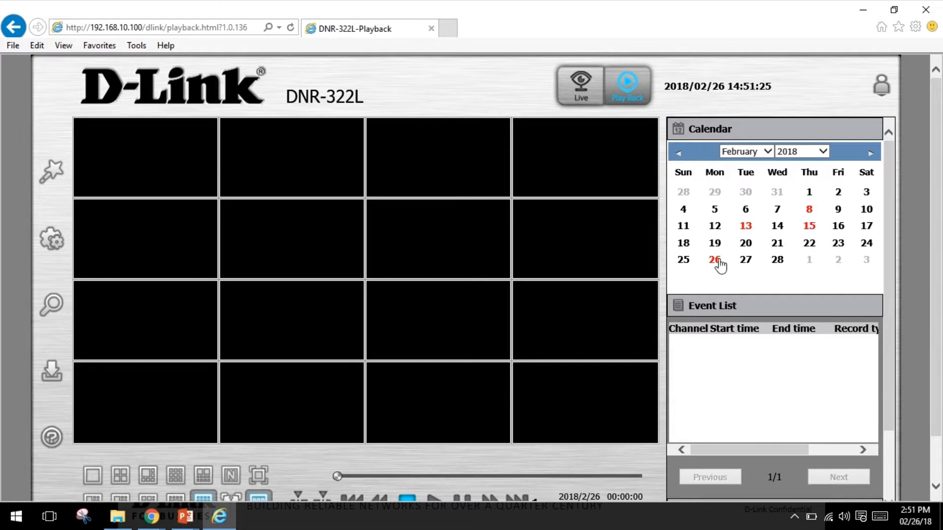
# Load the DCS-4802E recording from 26 February around 14:41 into the playback grid.
pyautogui.click(714, 259)
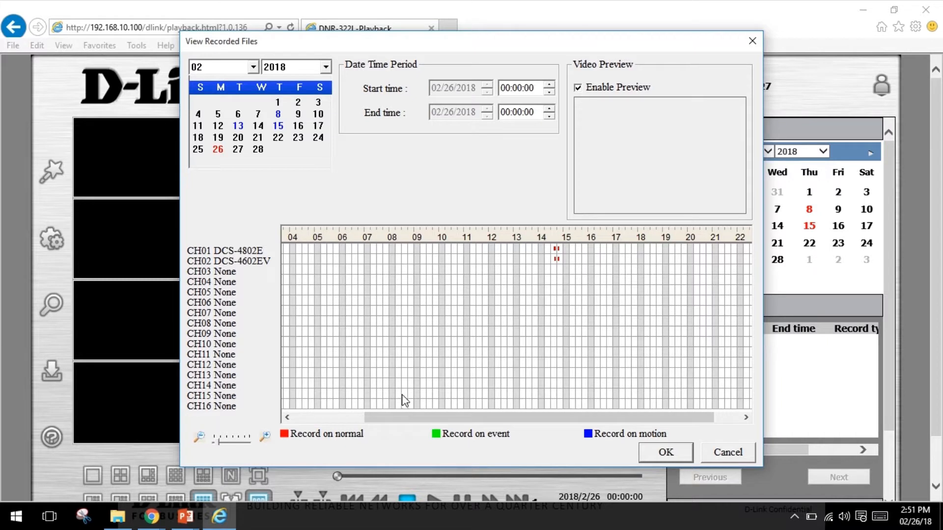
pyautogui.moveTo(425, 373)
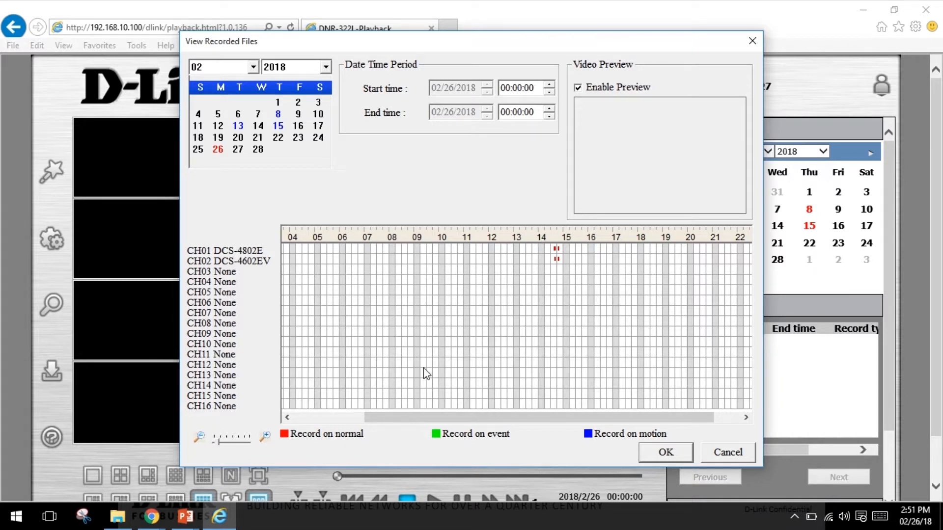
pyautogui.moveTo(566, 264)
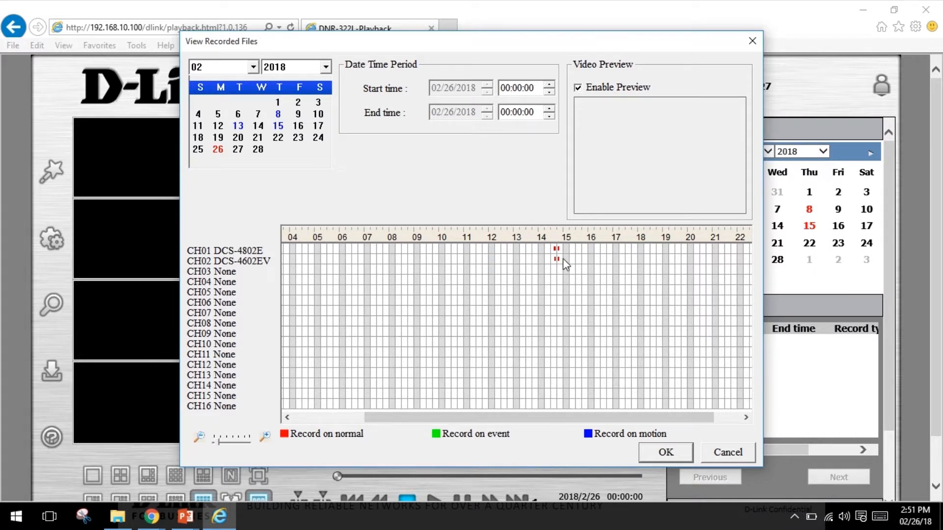
pyautogui.click(556, 255)
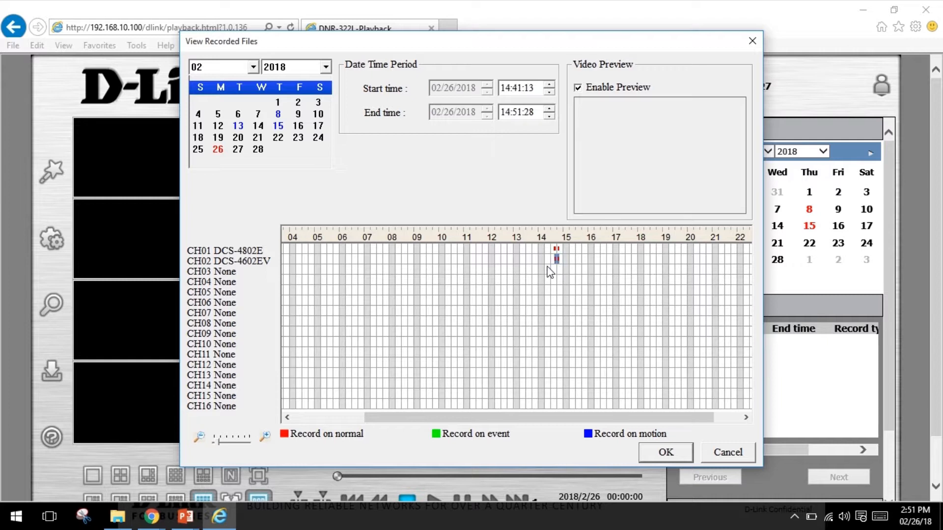
pyautogui.click(556, 259)
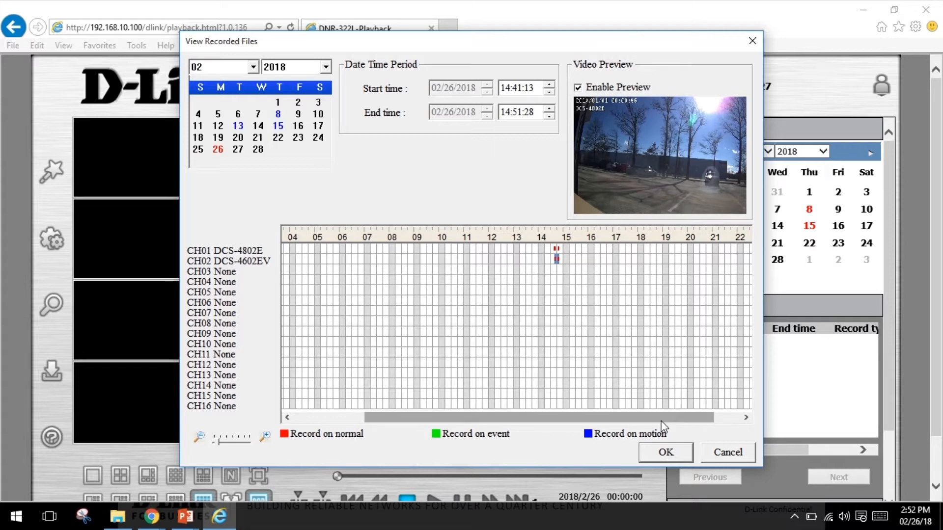
pyautogui.click(665, 452)
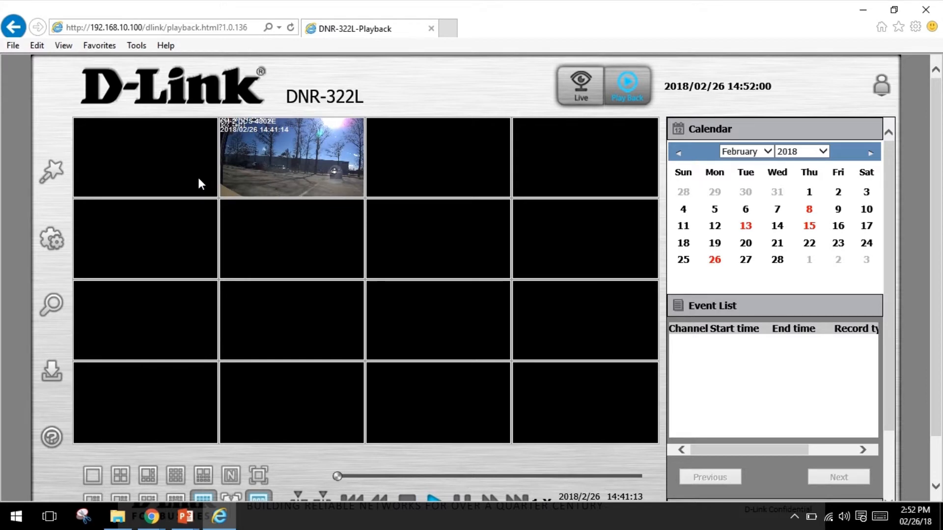
# Enlarge the playing DCS-4802E tile to single view and mark a clip point.
pyautogui.click(291, 157)
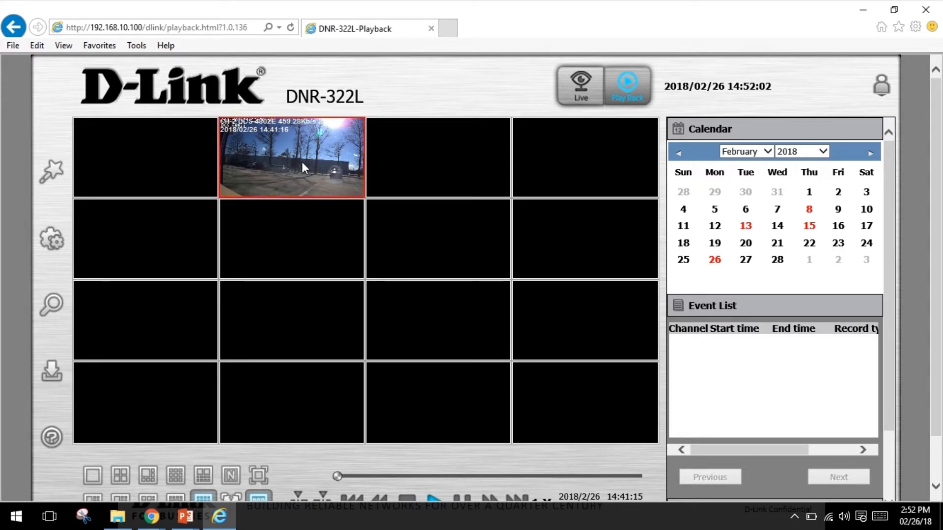
pyautogui.click(92, 422)
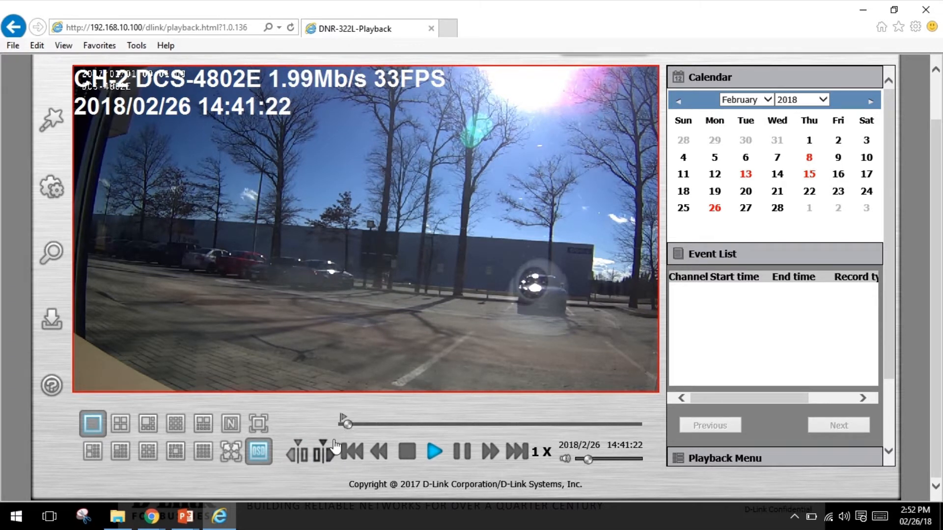
pyautogui.click(322, 452)
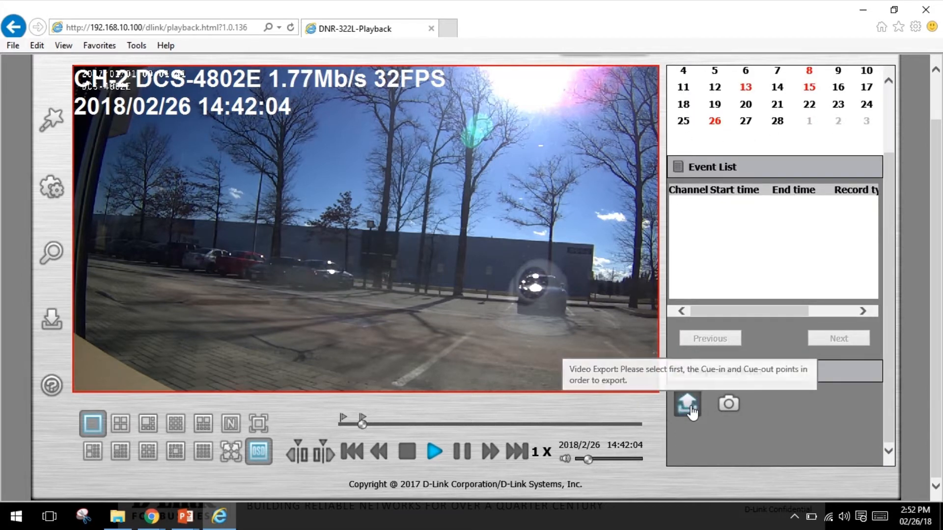
# Set up export of the marked 14:41:20–14:41:57 clip as file 'Test', then dismiss it.
pyautogui.click(686, 403)
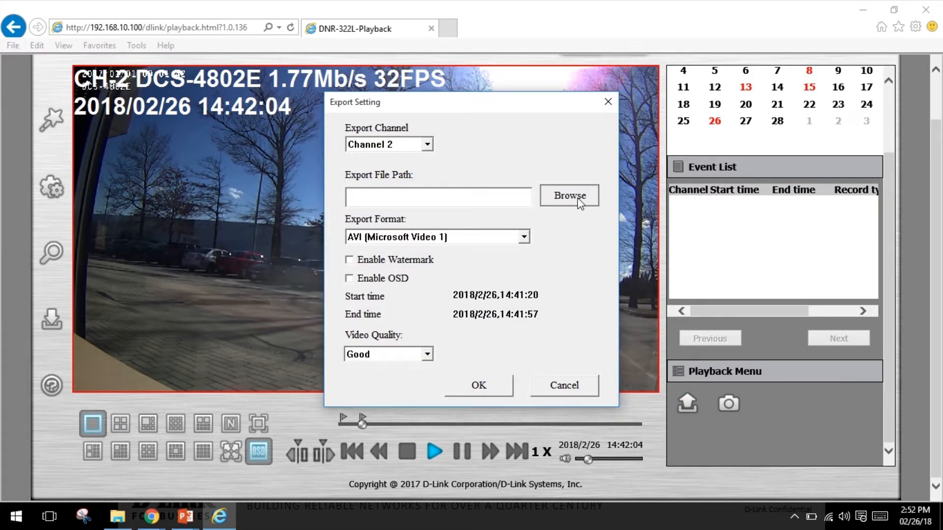
pyautogui.click(568, 195)
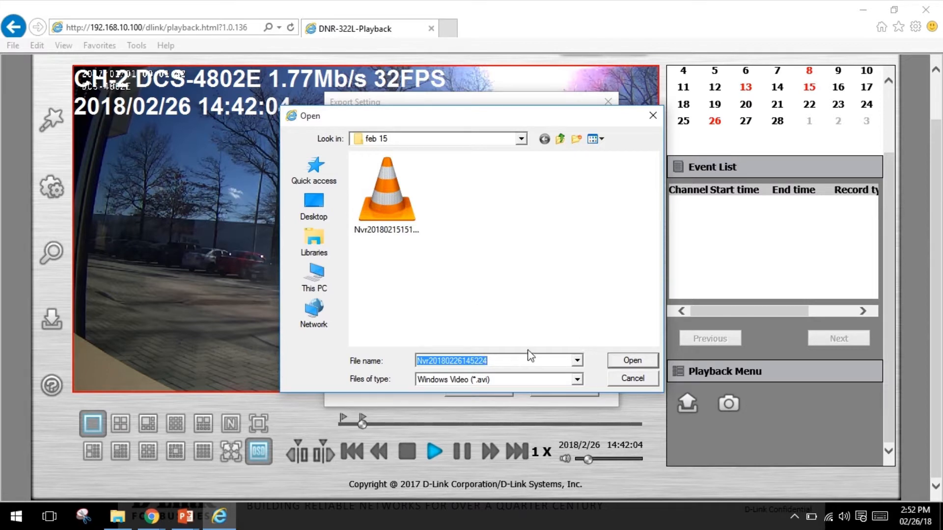
pyautogui.write('Test')
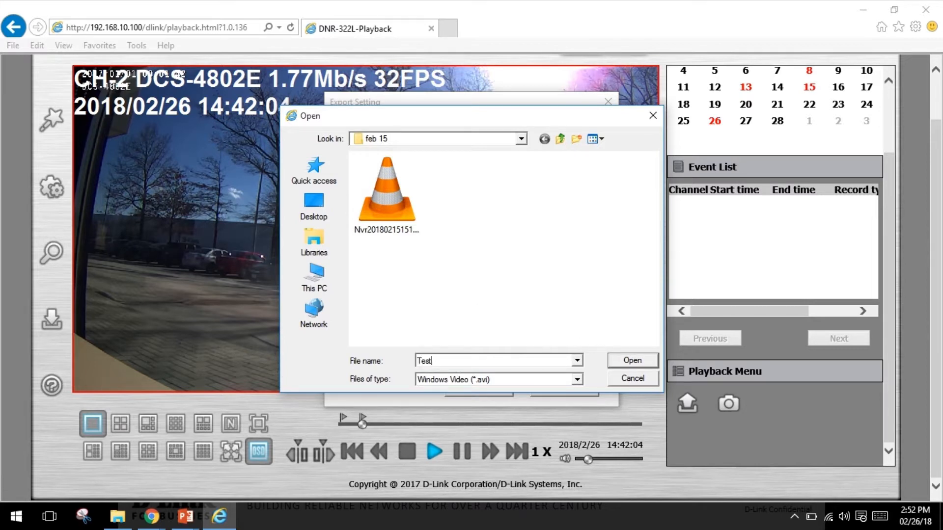
pyautogui.click(631, 360)
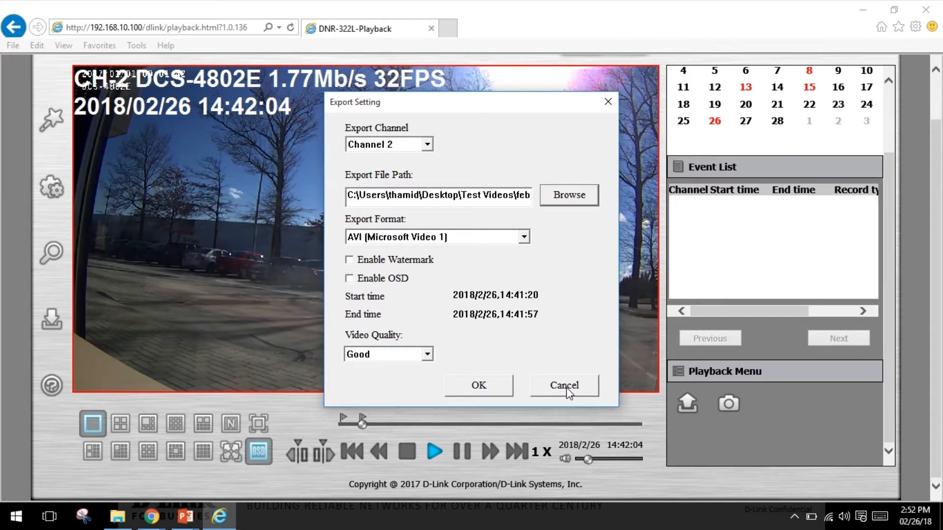
pyautogui.click(563, 385)
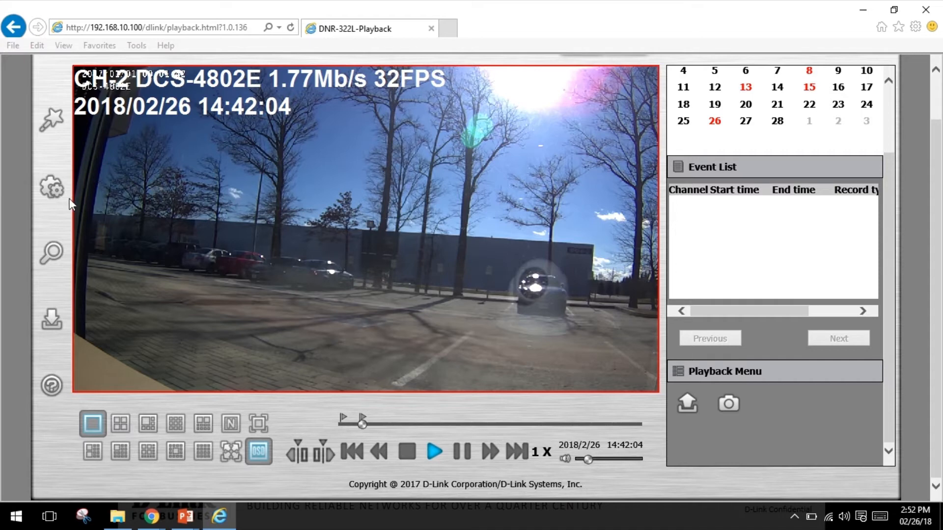
# Return to Setup, review Network Setup and go to E-Mail Settings.
pyautogui.click(50, 188)
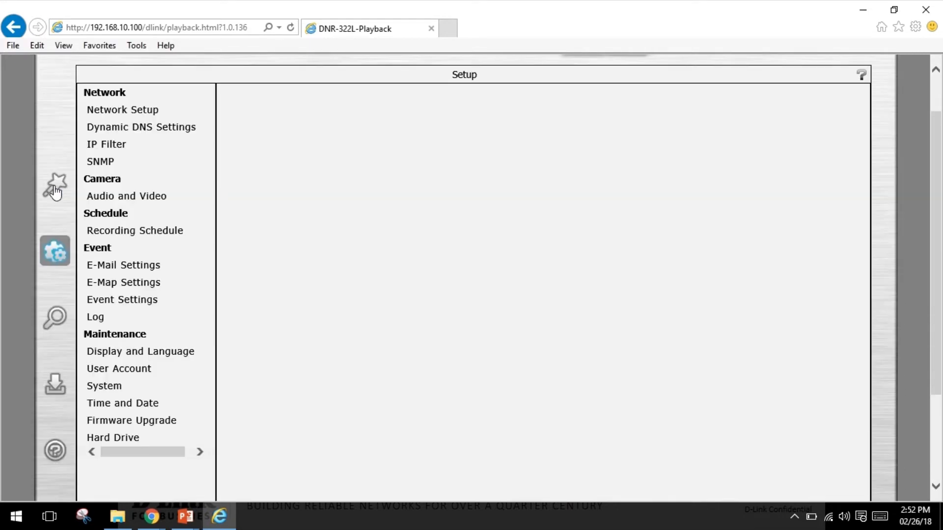
pyautogui.click(121, 109)
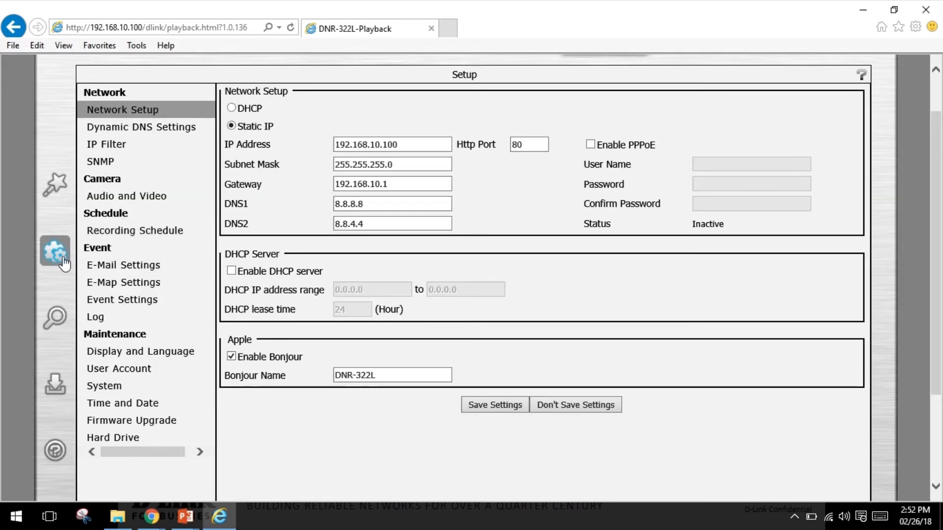
pyautogui.moveTo(54, 251)
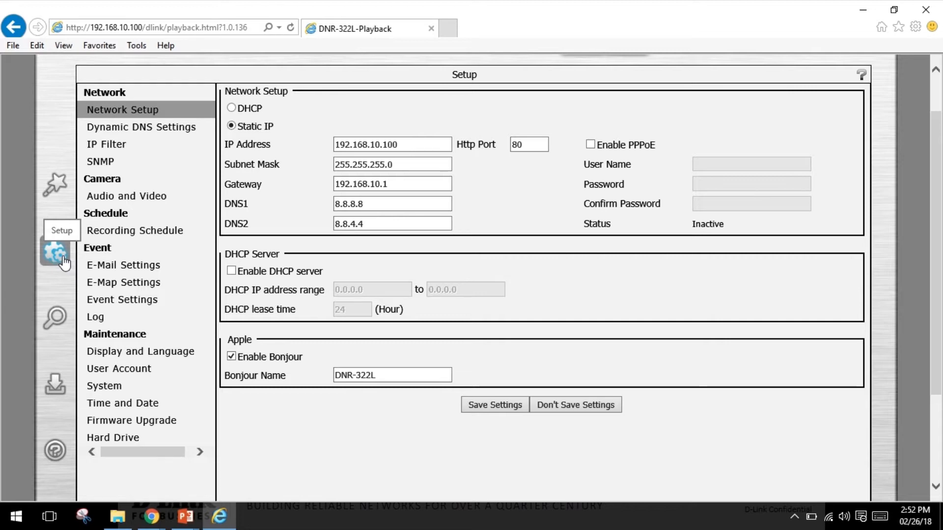
pyautogui.moveTo(63, 271)
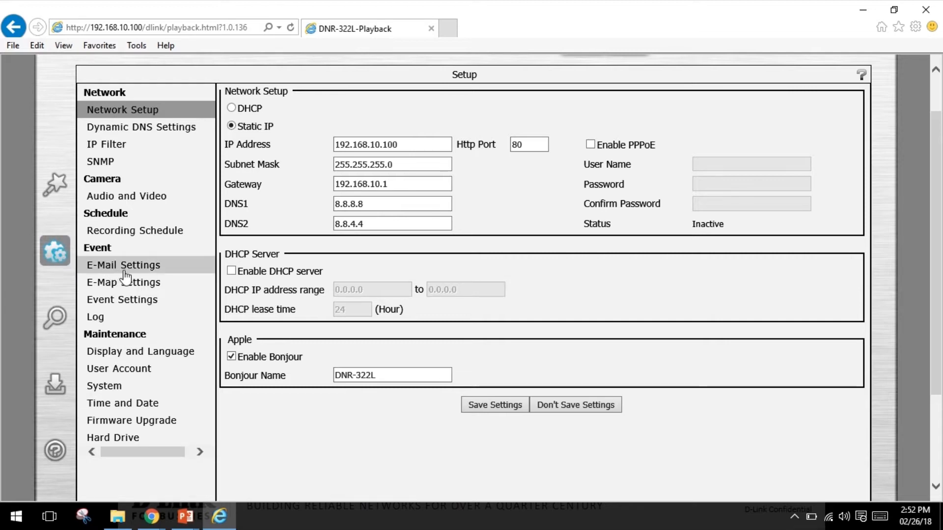
pyautogui.click(124, 264)
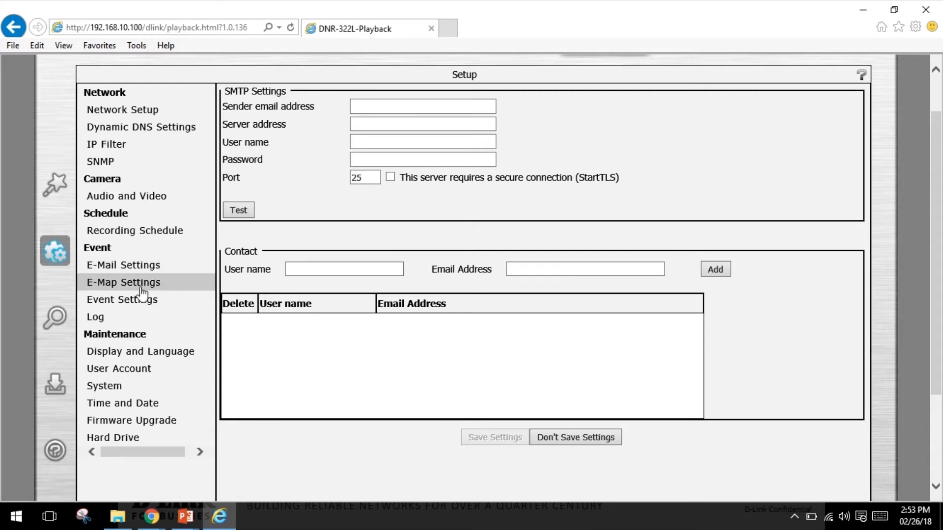
# Drag DCS-4602EV to the recreation room's left side on the e-map and save it.
pyautogui.click(123, 282)
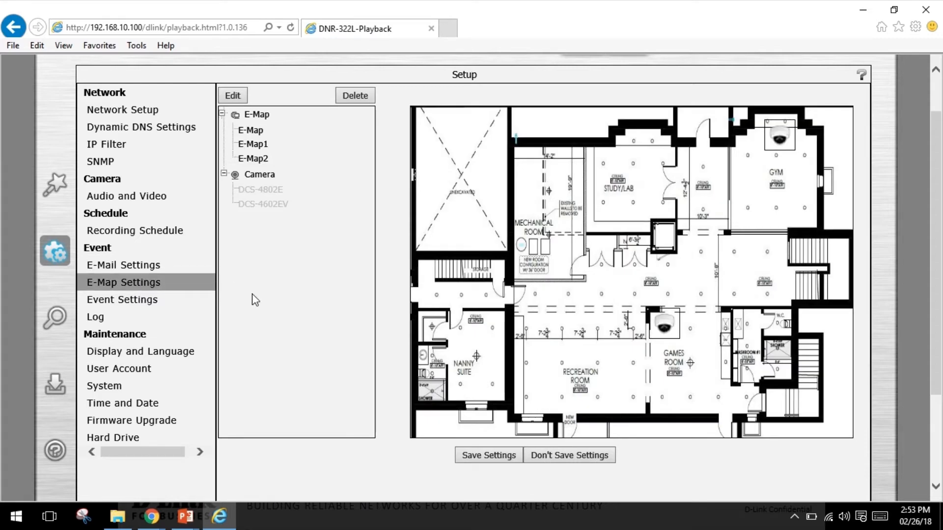
pyautogui.moveTo(275, 267)
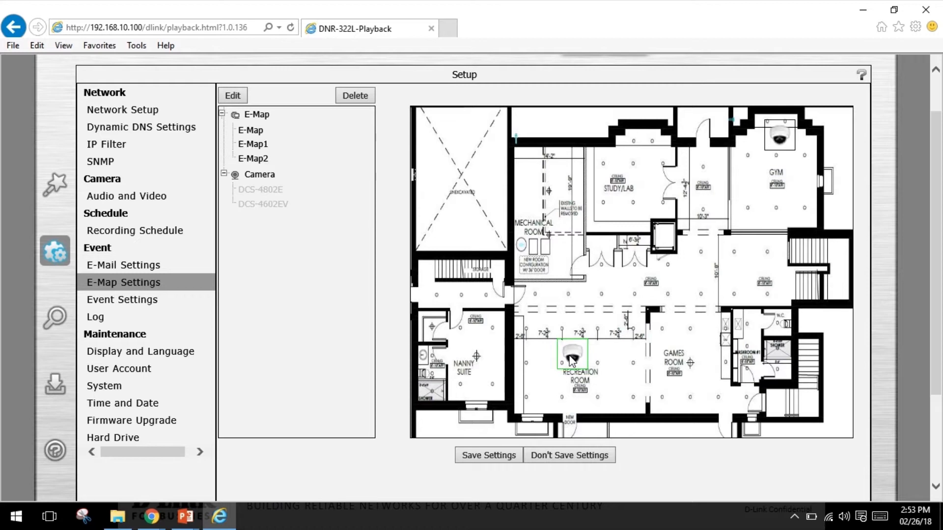
pyautogui.moveTo(569, 360); pyautogui.dragTo(534, 352)
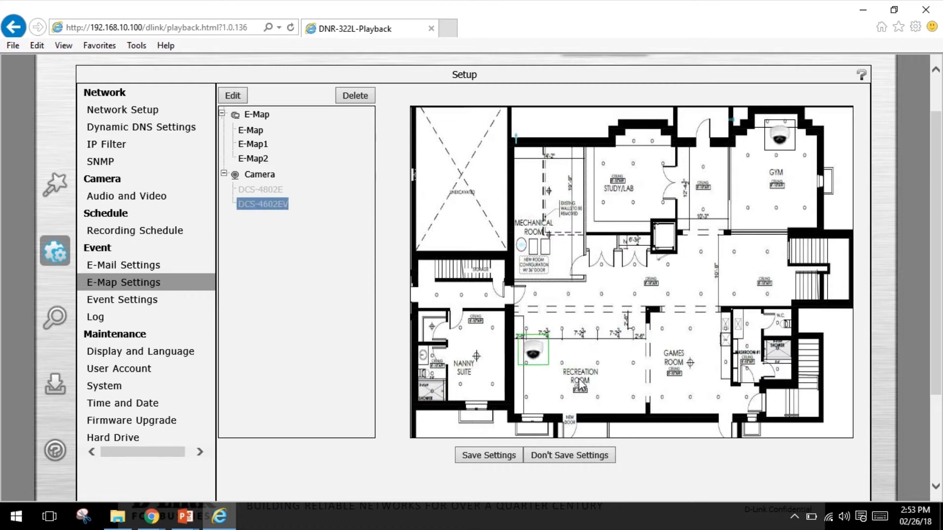
pyautogui.moveTo(785, 193)
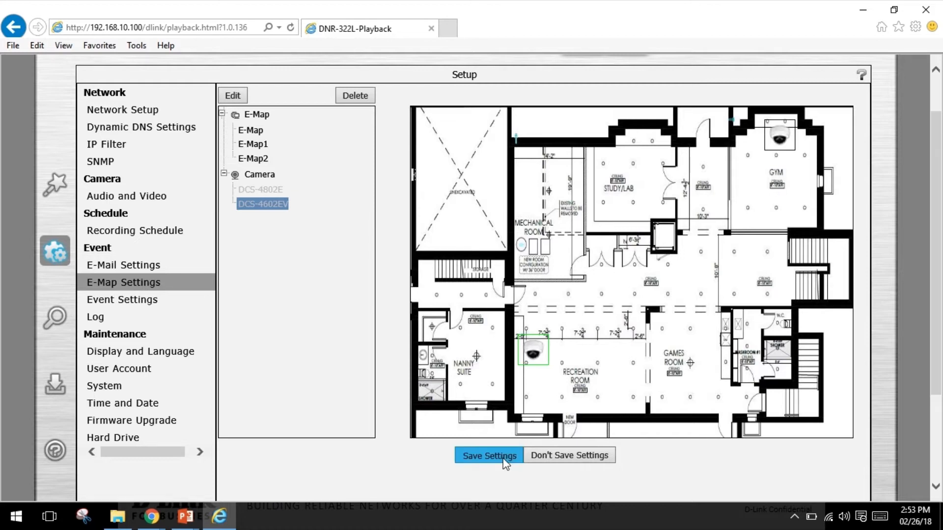
pyautogui.click(488, 455)
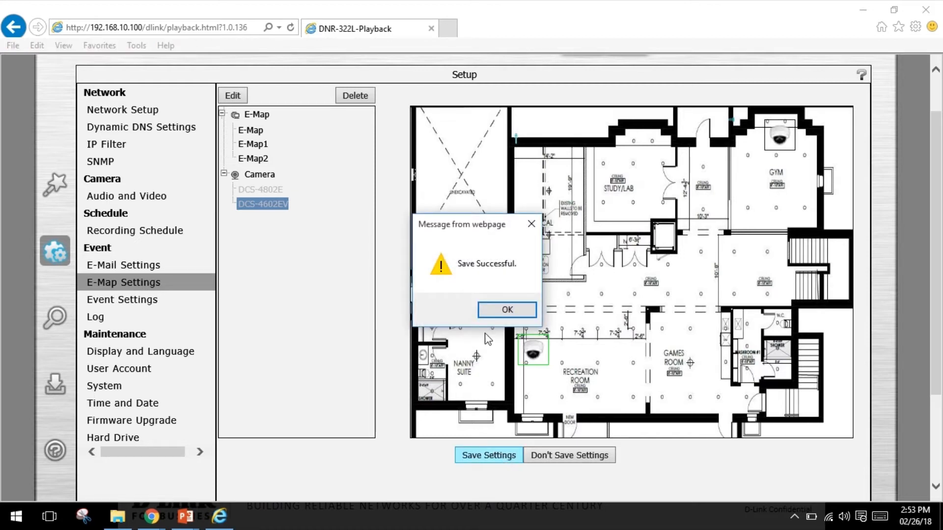
pyautogui.click(506, 309)
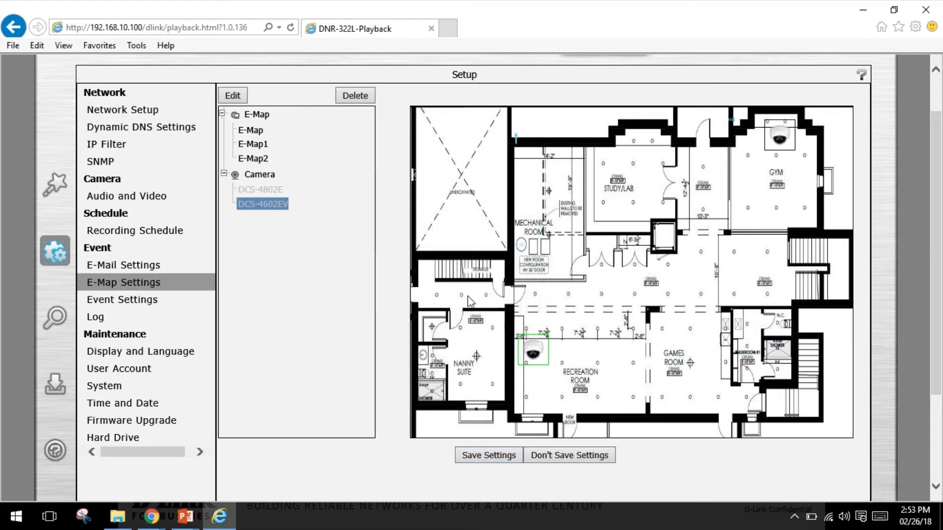
pyautogui.click(122, 299)
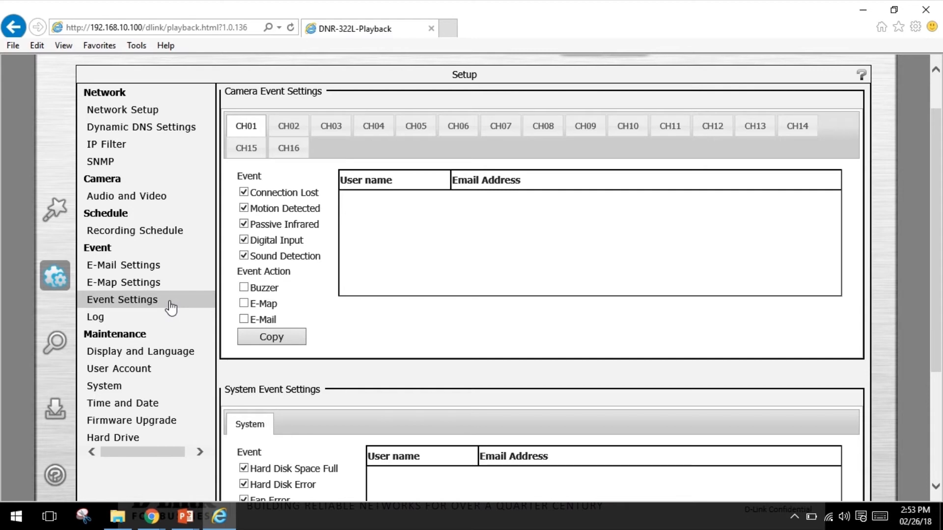
pyautogui.moveTo(188, 310)
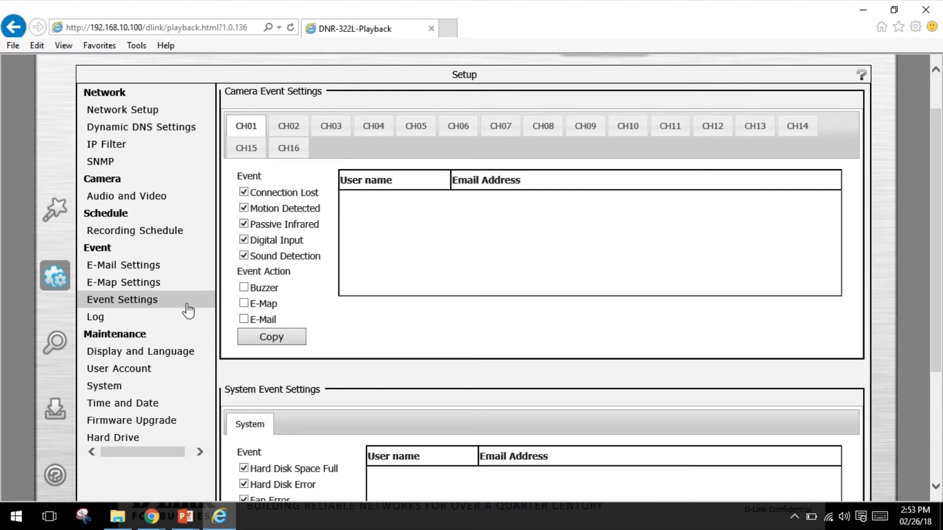
pyautogui.moveTo(186, 312)
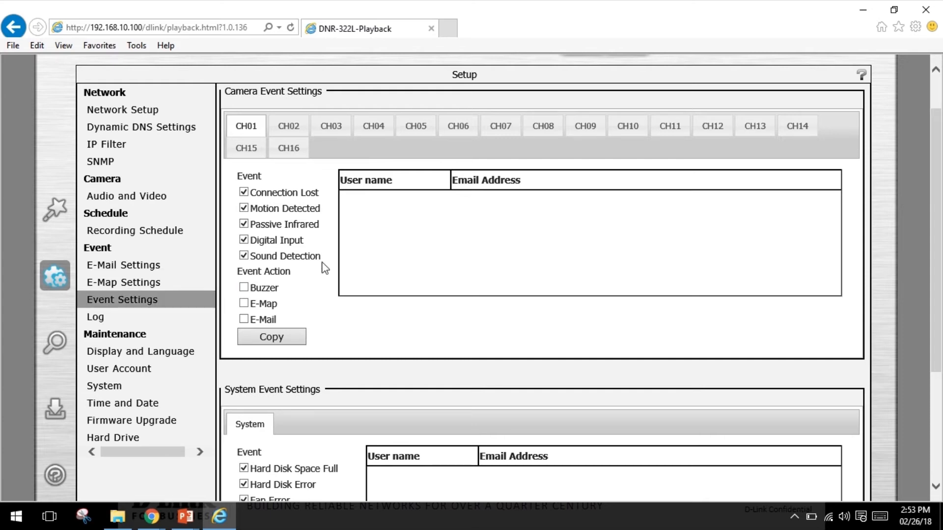
pyautogui.scroll(-3)
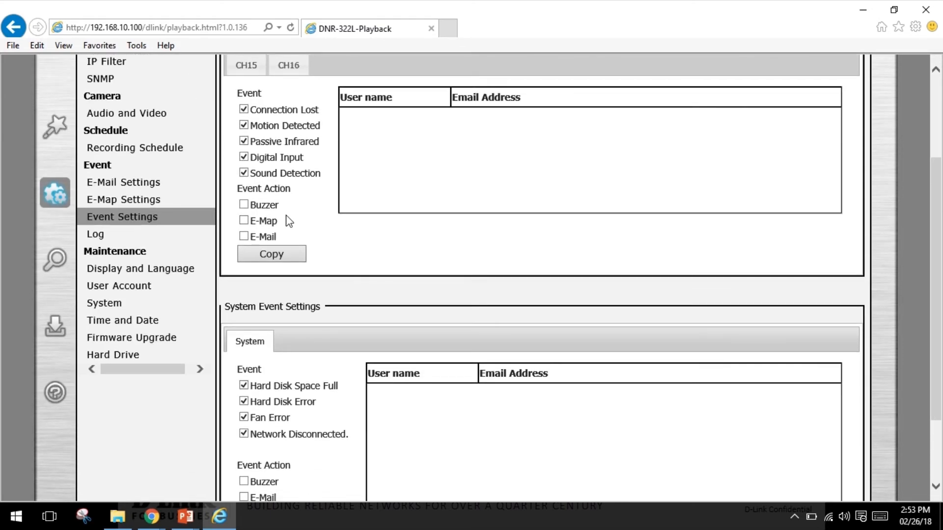
pyautogui.moveTo(293, 218)
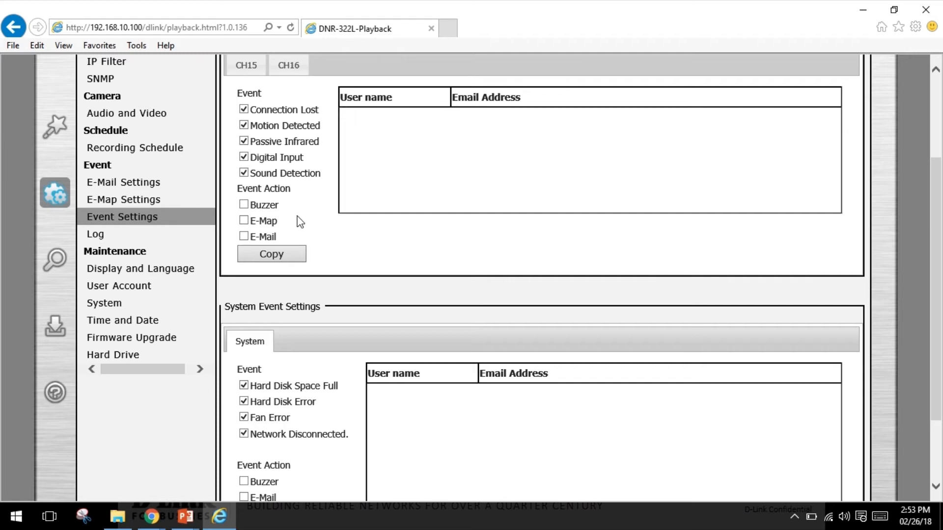
pyautogui.scroll(-3)
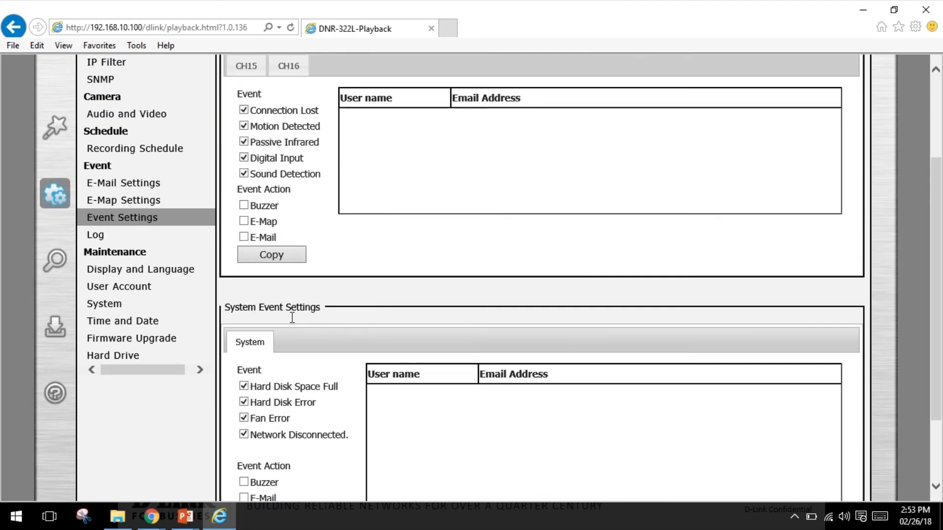
pyautogui.scroll(-3)
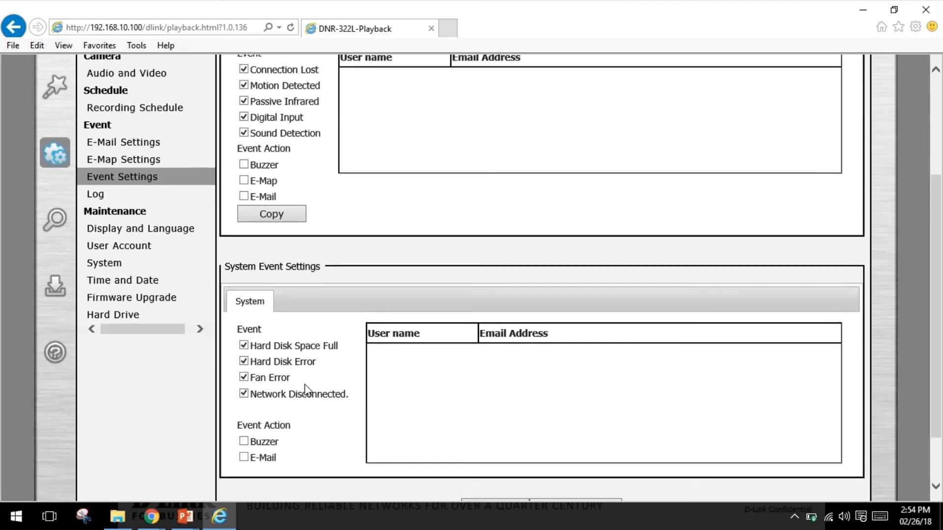
pyautogui.scroll(-3)
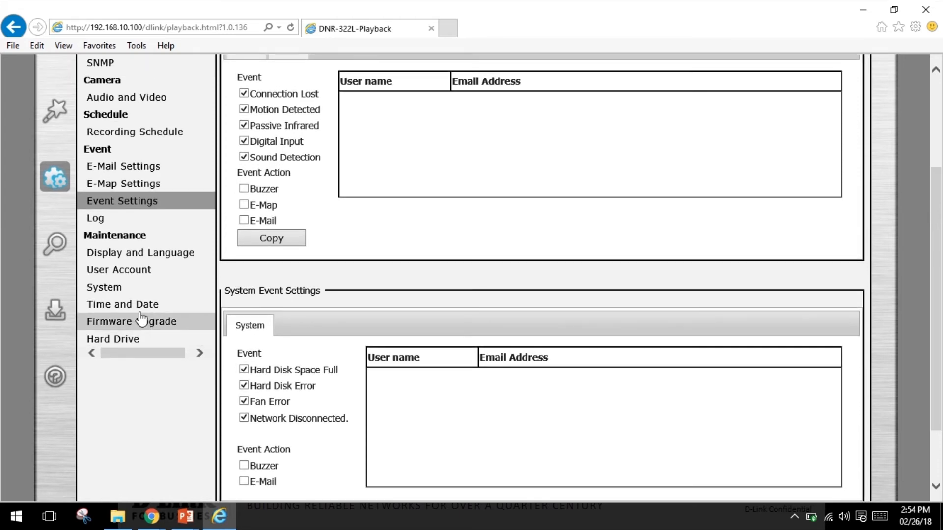
# In User Account, give 'test' live access to CH02 instead of CH03 and save.
pyautogui.click(119, 269)
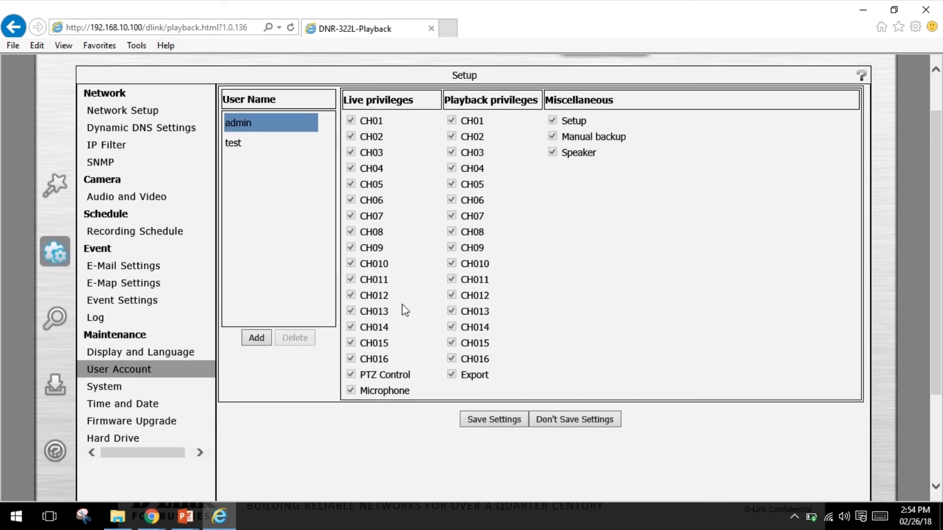
pyautogui.moveTo(401, 301)
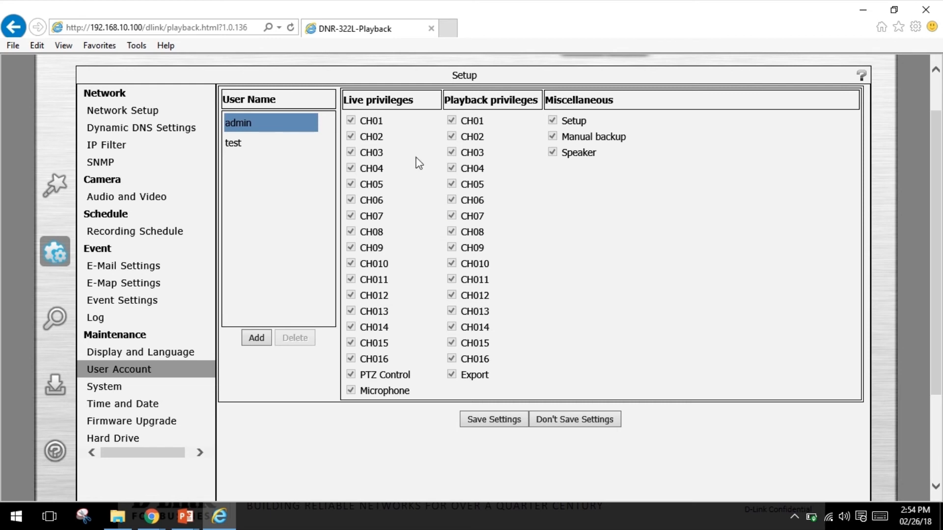
pyautogui.click(233, 142)
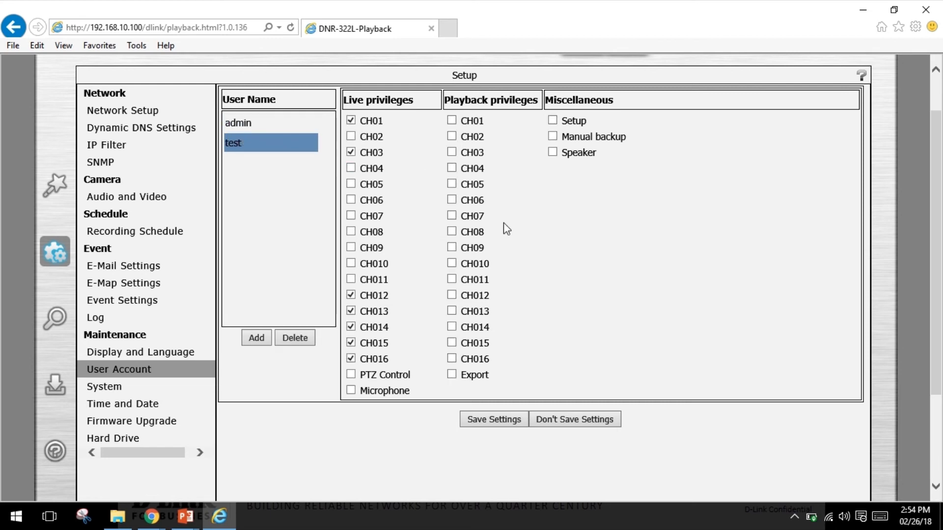
pyautogui.moveTo(554, 253)
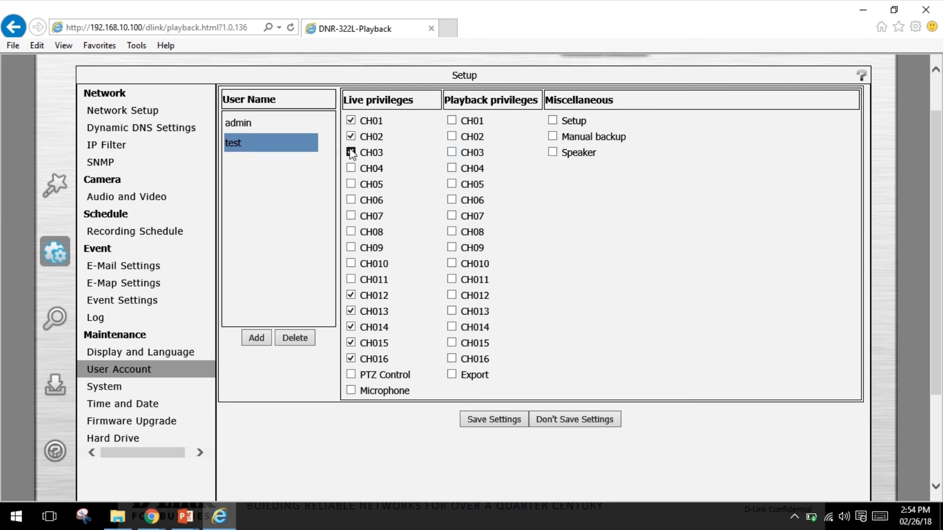
pyautogui.click(352, 153)
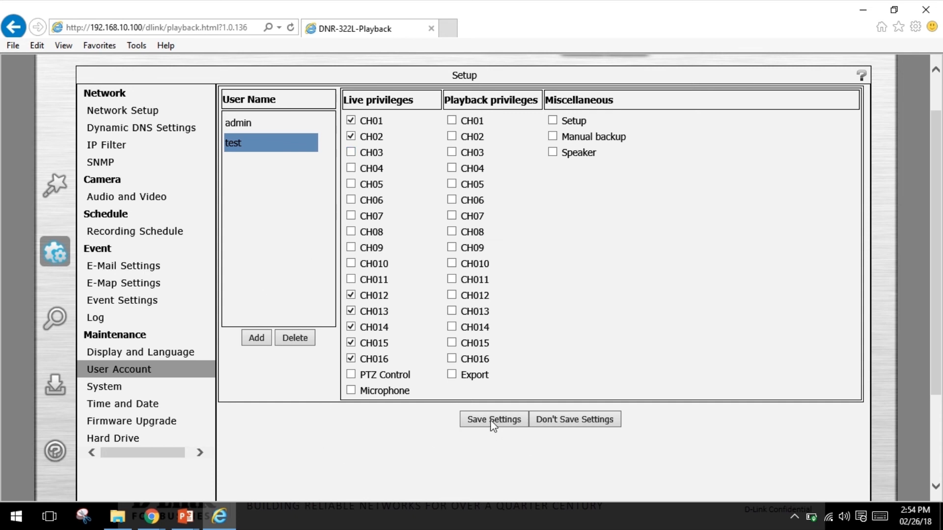
pyautogui.click(491, 419)
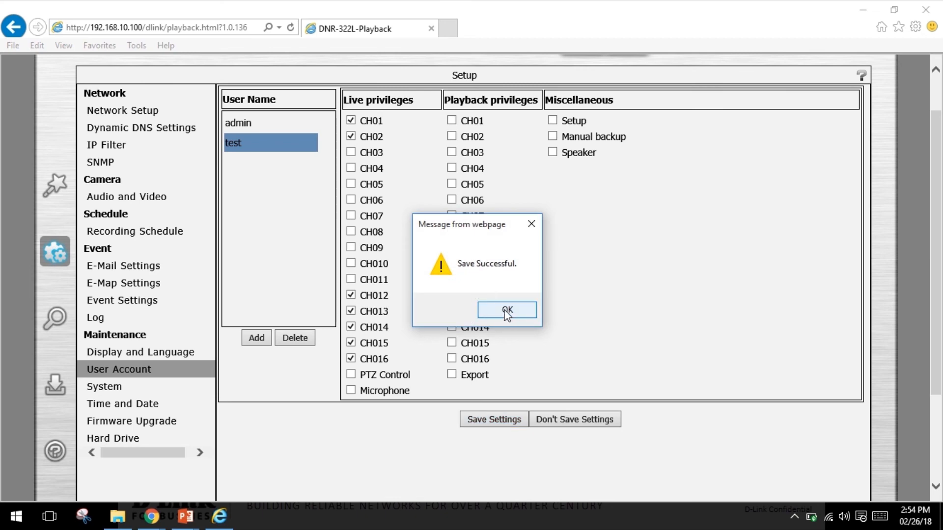
pyautogui.click(506, 309)
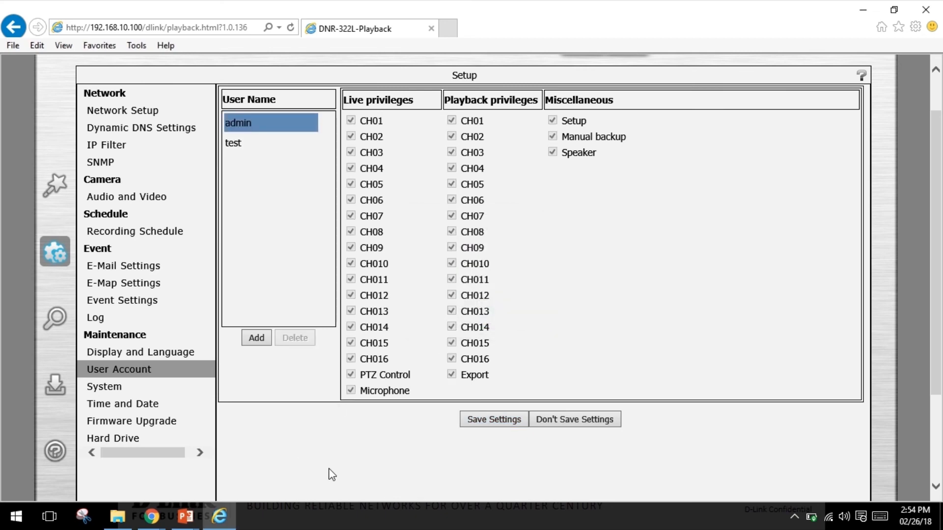